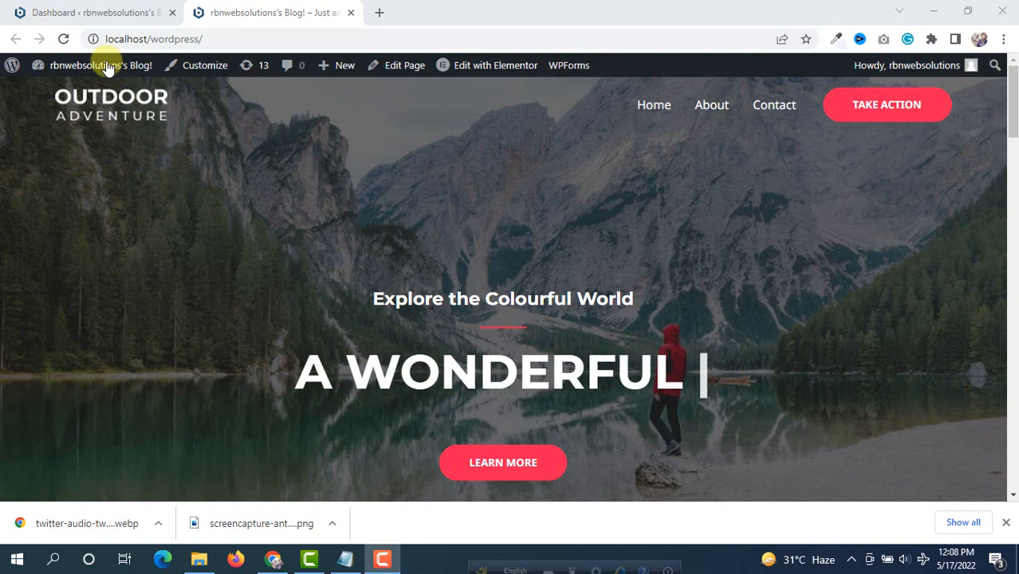
# Step: Switch from the live site to the dashboard and go to Posts > Categories
pyautogui.click(88, 12)
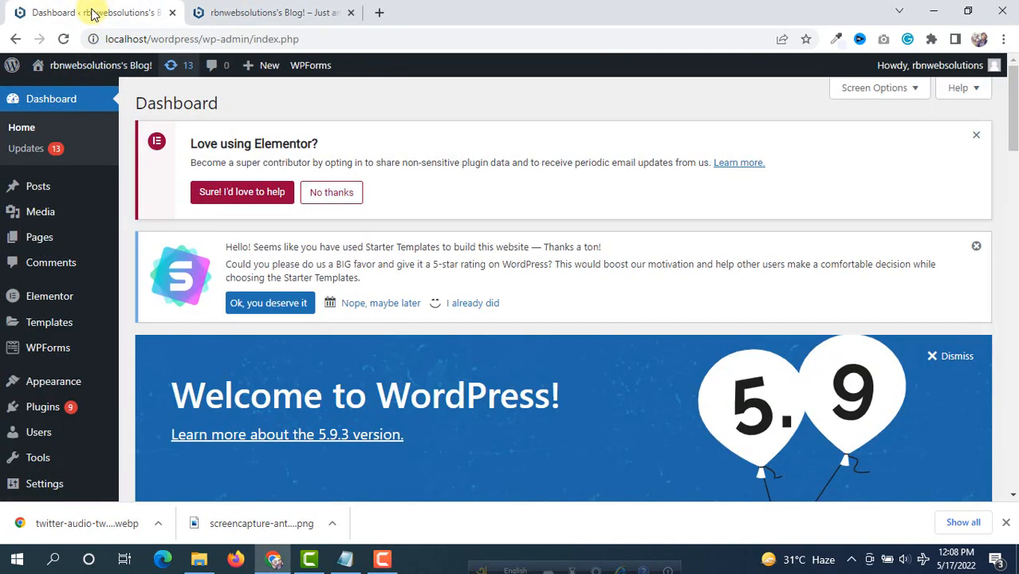
pyautogui.moveTo(99, 51)
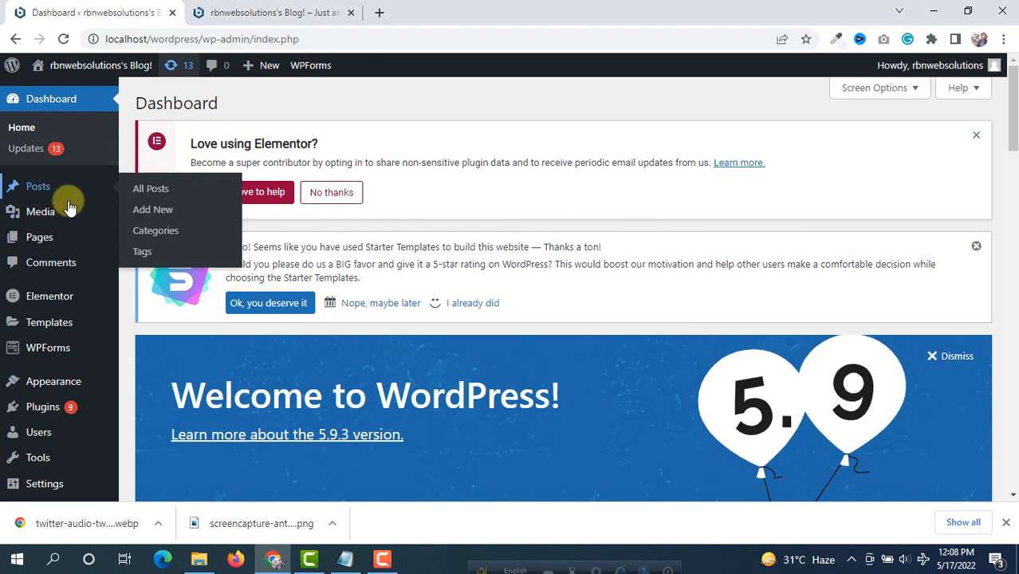
pyautogui.click(156, 231)
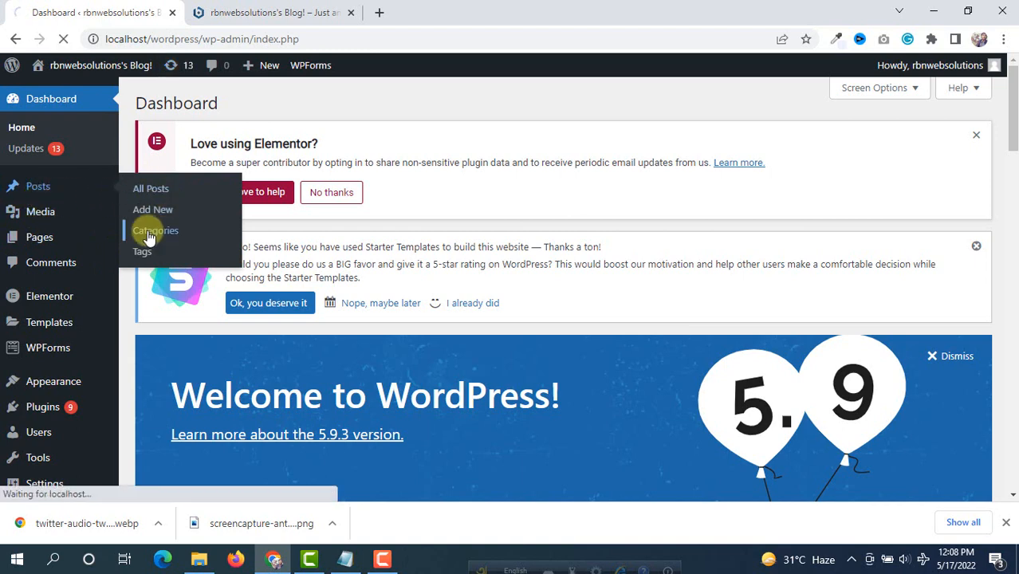
pyautogui.click(155, 230)
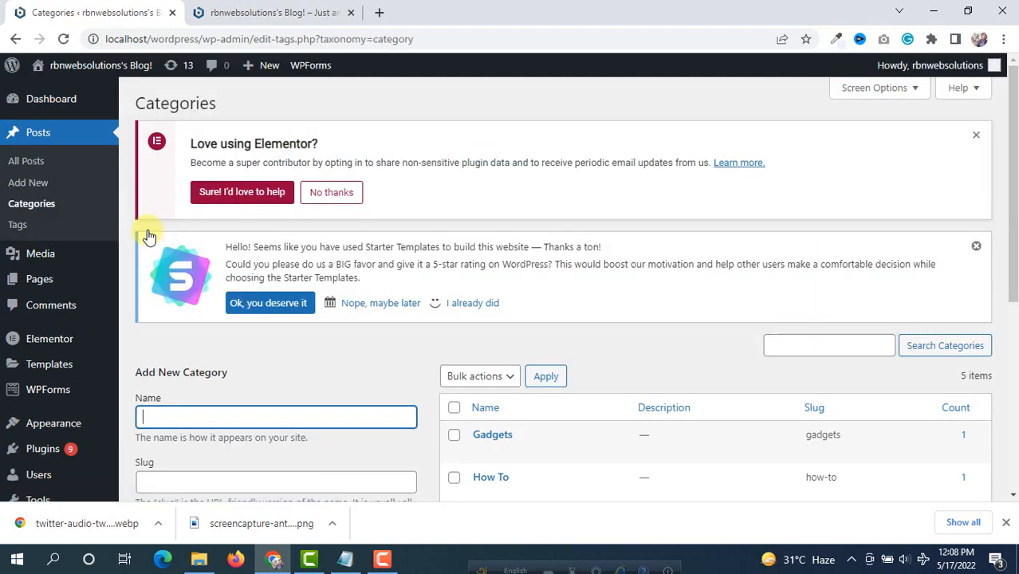
pyautogui.scroll(-3)
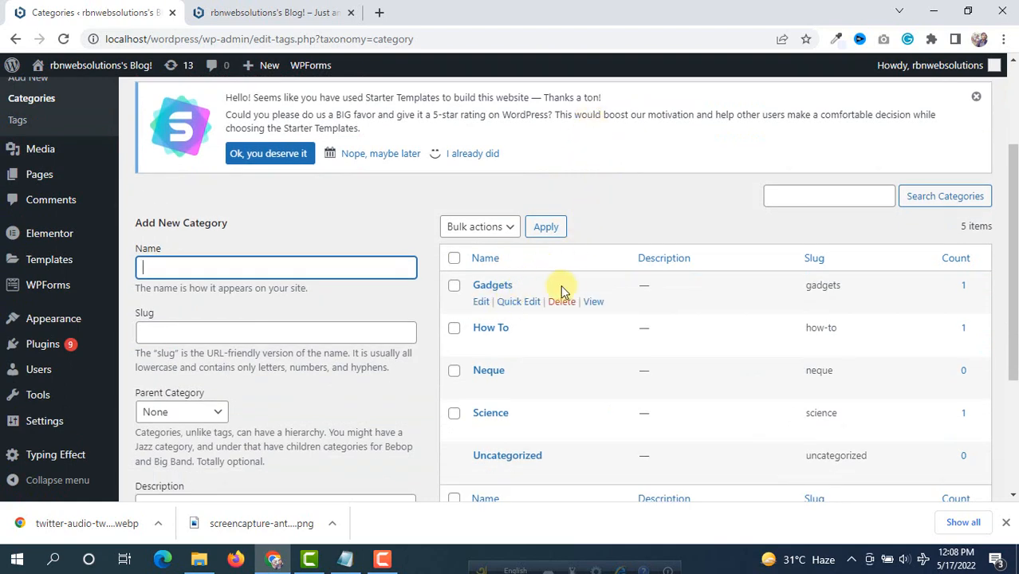
pyautogui.scroll(-3)
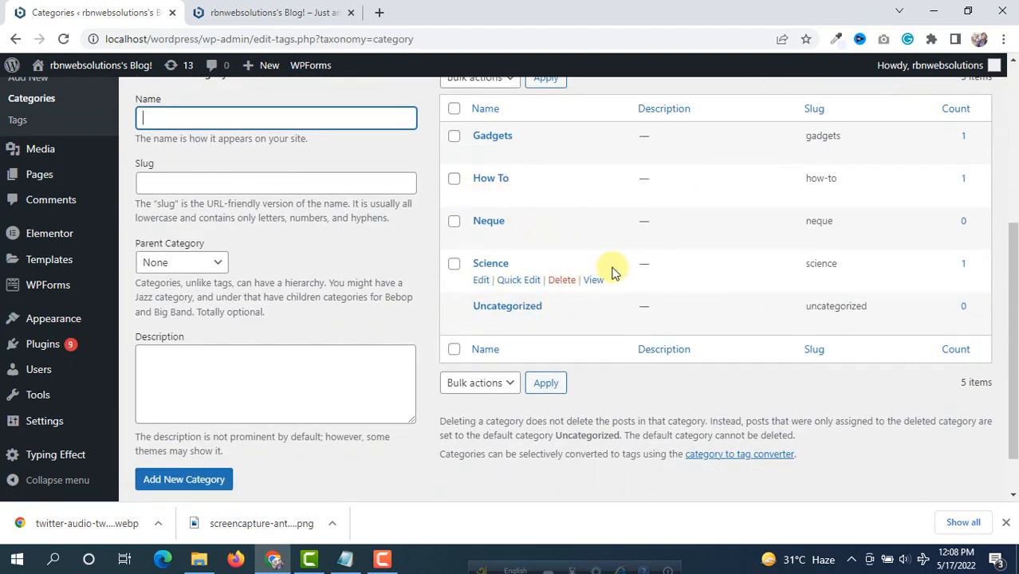
pyautogui.scroll(3)
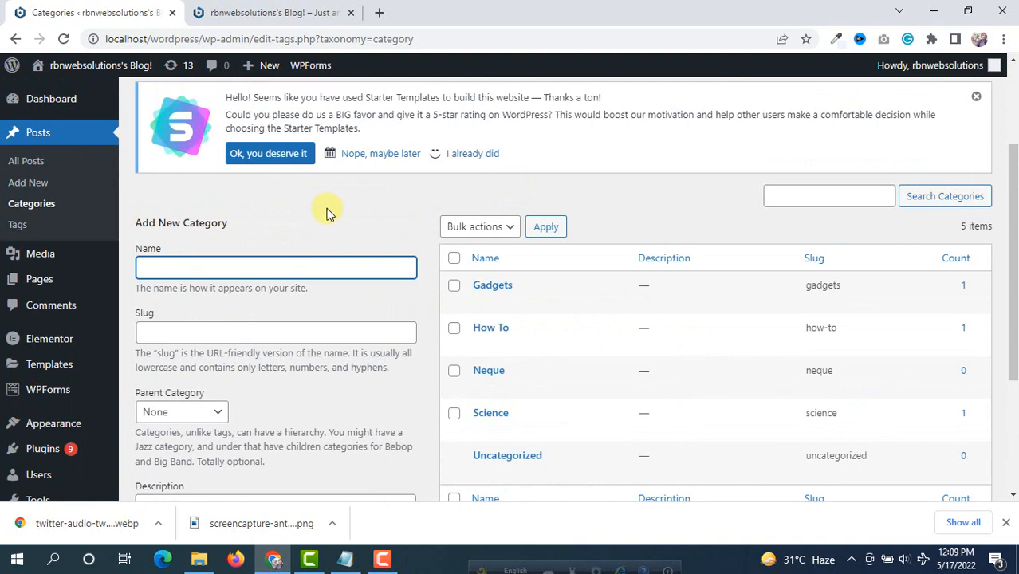
pyautogui.moveTo(410, 233)
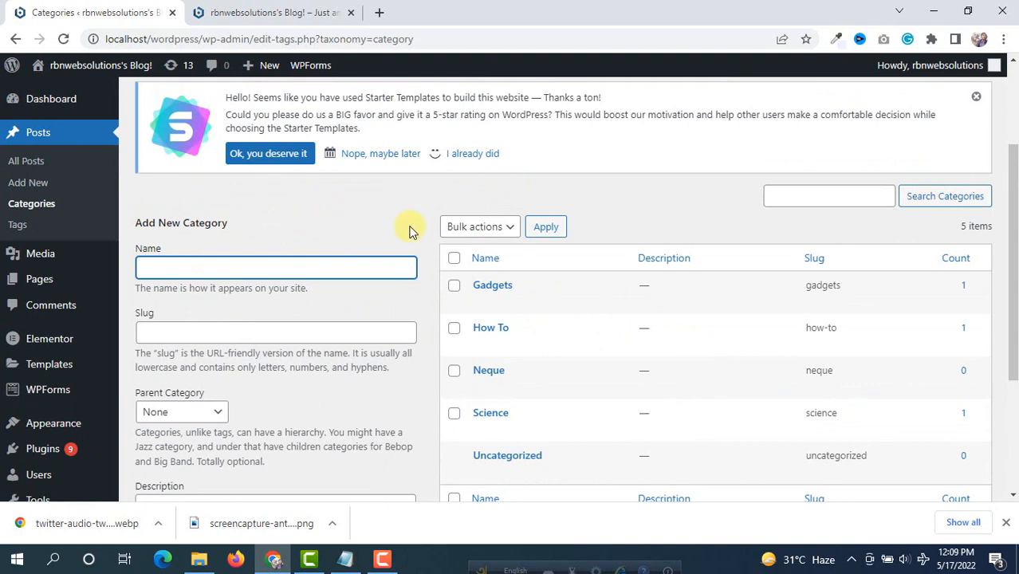
pyautogui.moveTo(454, 291)
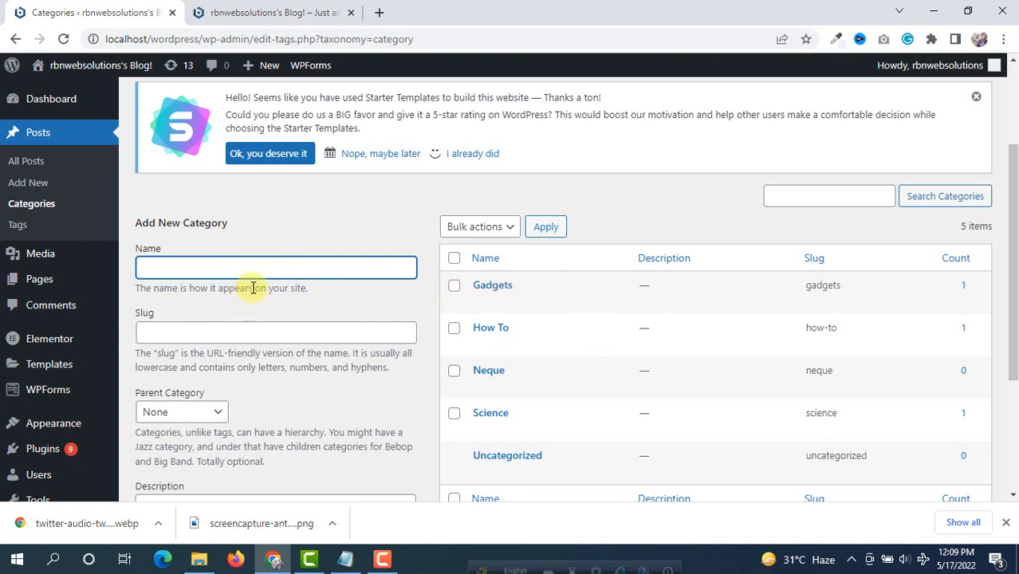
pyautogui.moveTo(556, 413)
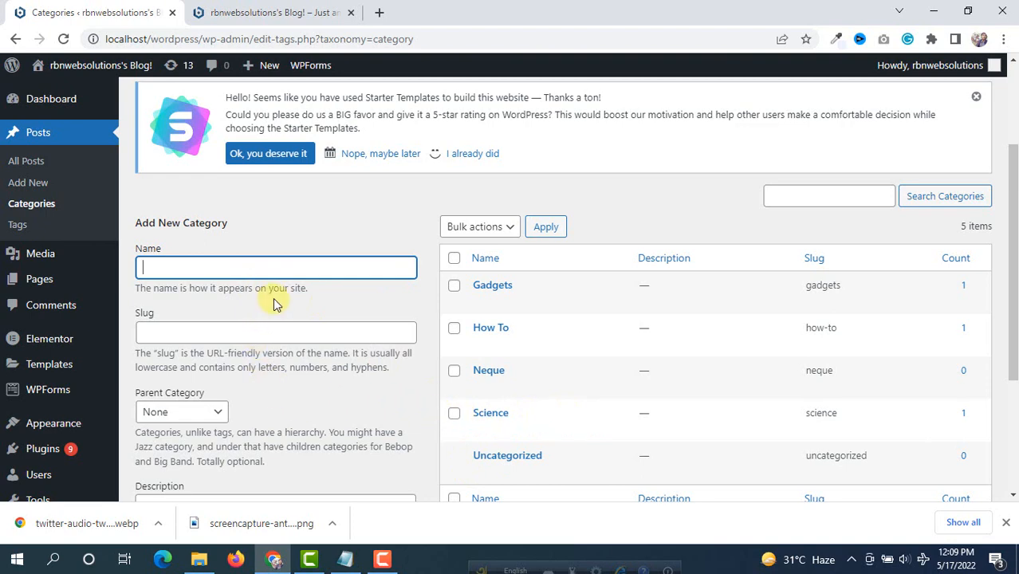
pyautogui.moveTo(256, 8)
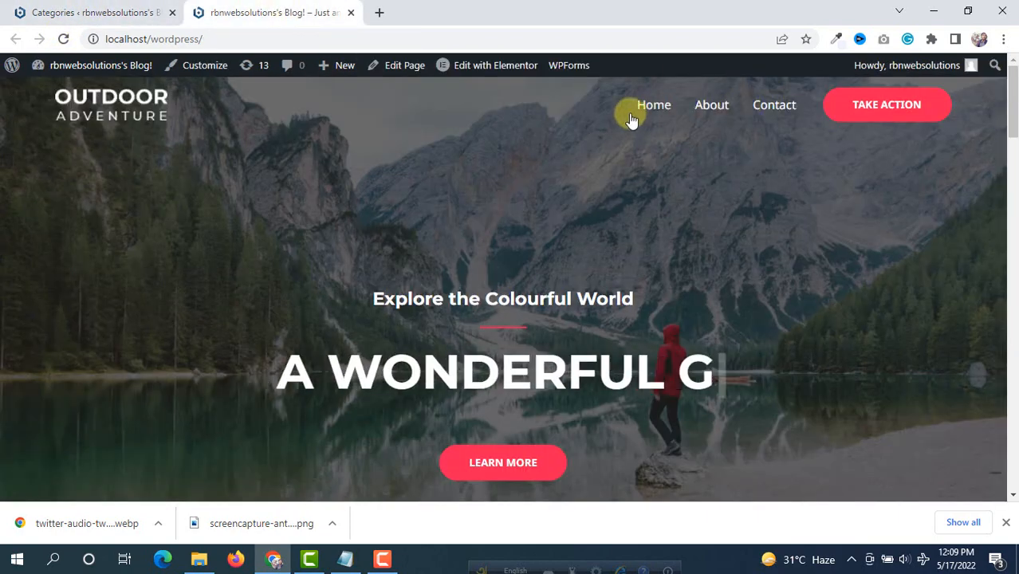
# Step: Scroll the front page's Home, About, Contact header, then return to the Categories admin tab
pyautogui.scroll(-3)
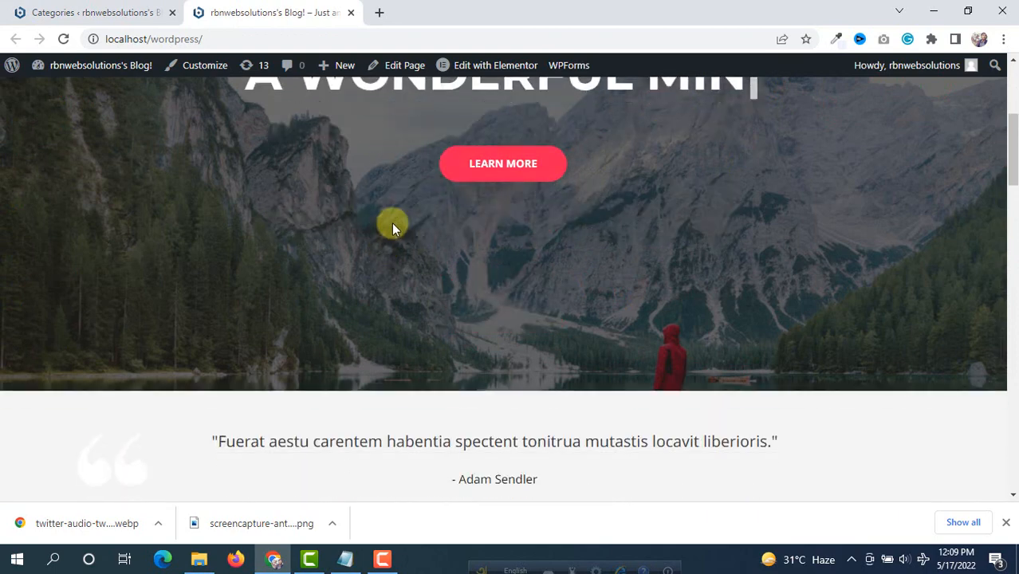
pyautogui.scroll(3)
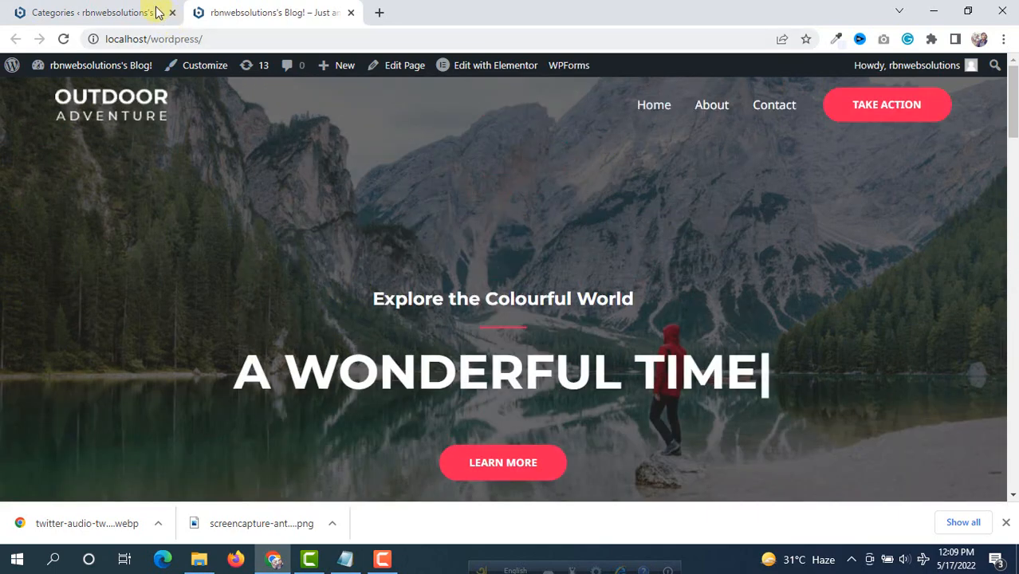
pyautogui.click(88, 12)
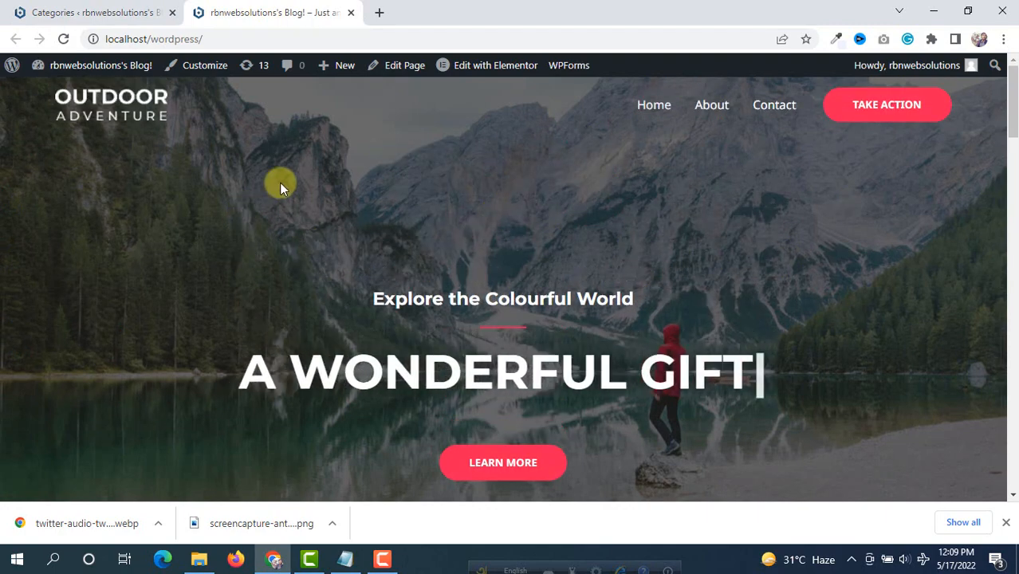
pyautogui.click(91, 12)
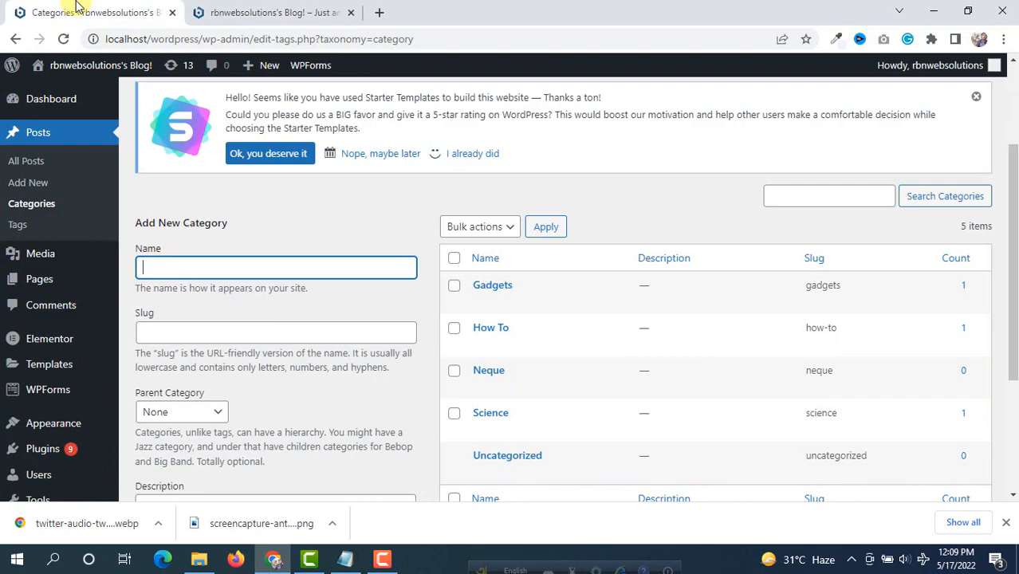
# Step: Open Appearance > Menus, compare with the live header, and review the Home, About, Contact menu
pyautogui.scroll(-3)
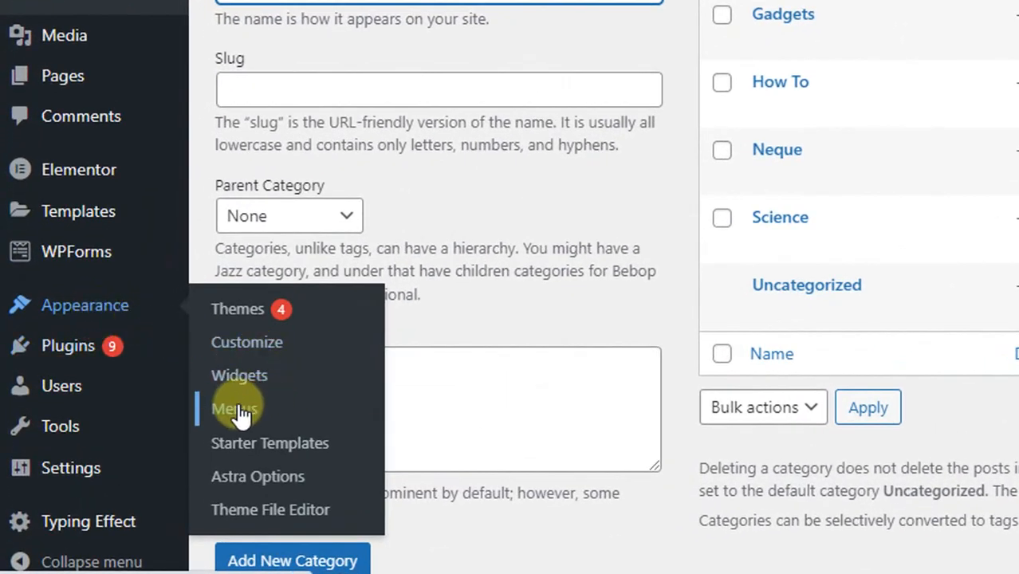
pyautogui.click(235, 408)
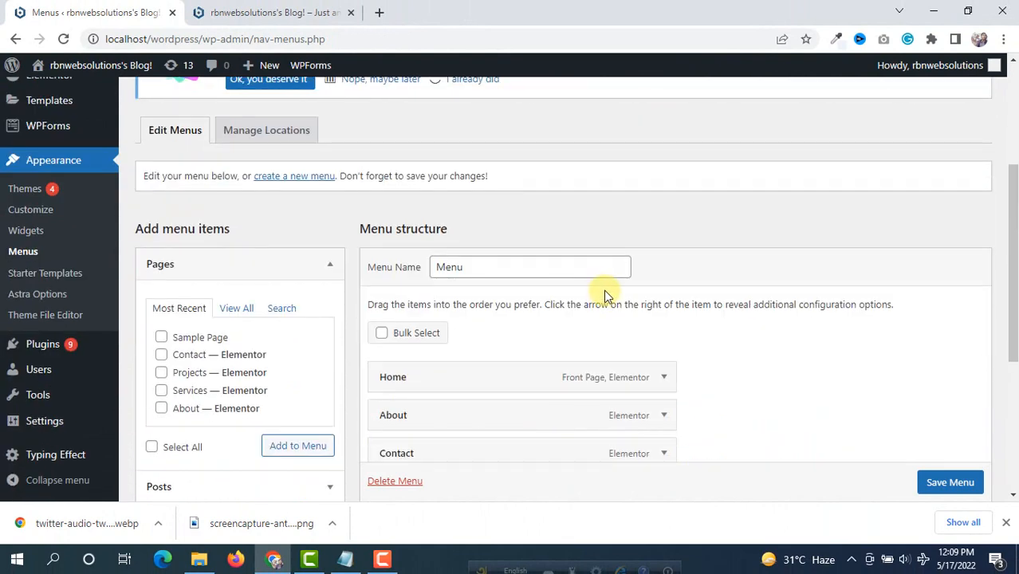
pyautogui.click(274, 12)
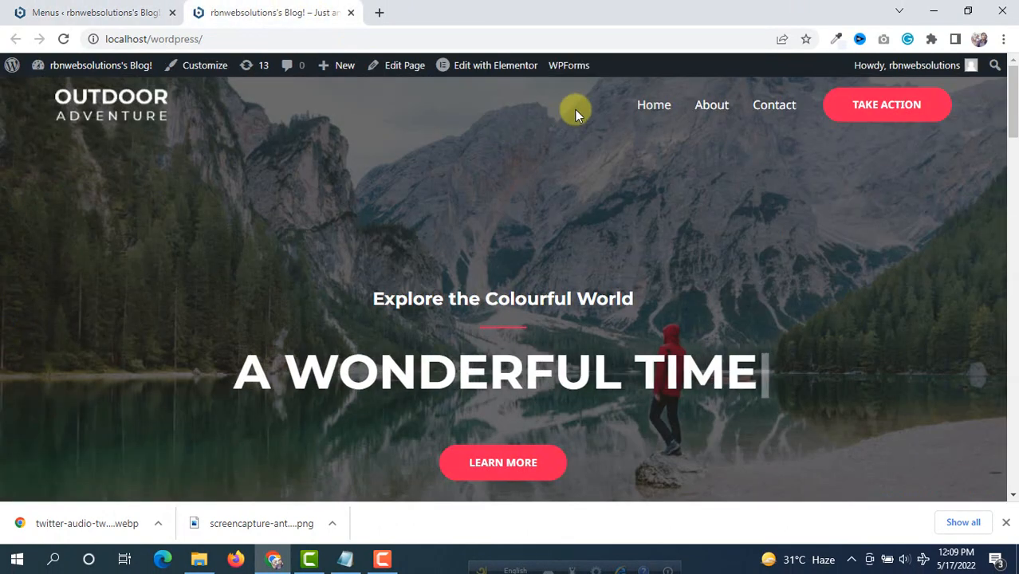
pyautogui.click(96, 12)
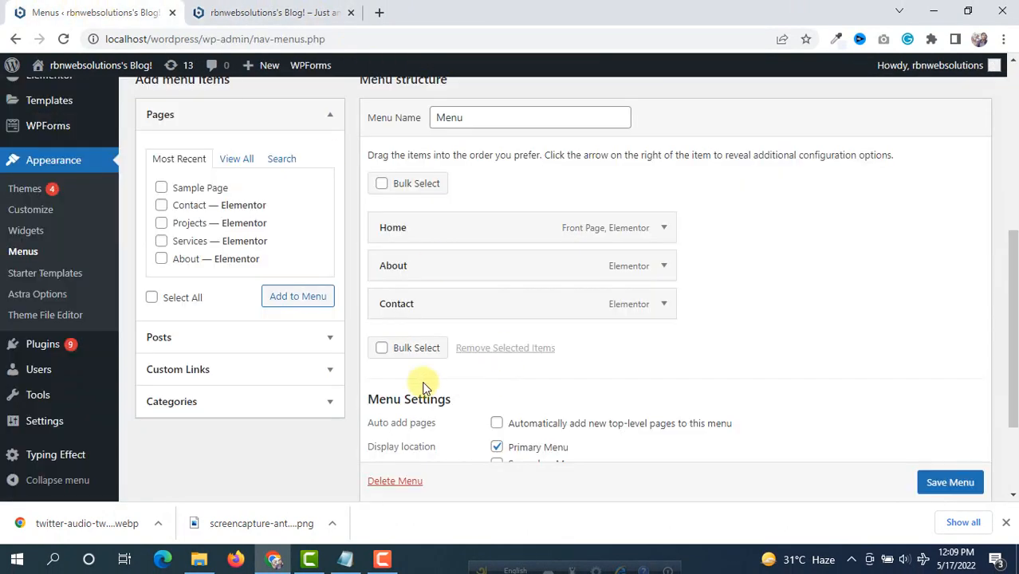
pyautogui.scroll(-3)
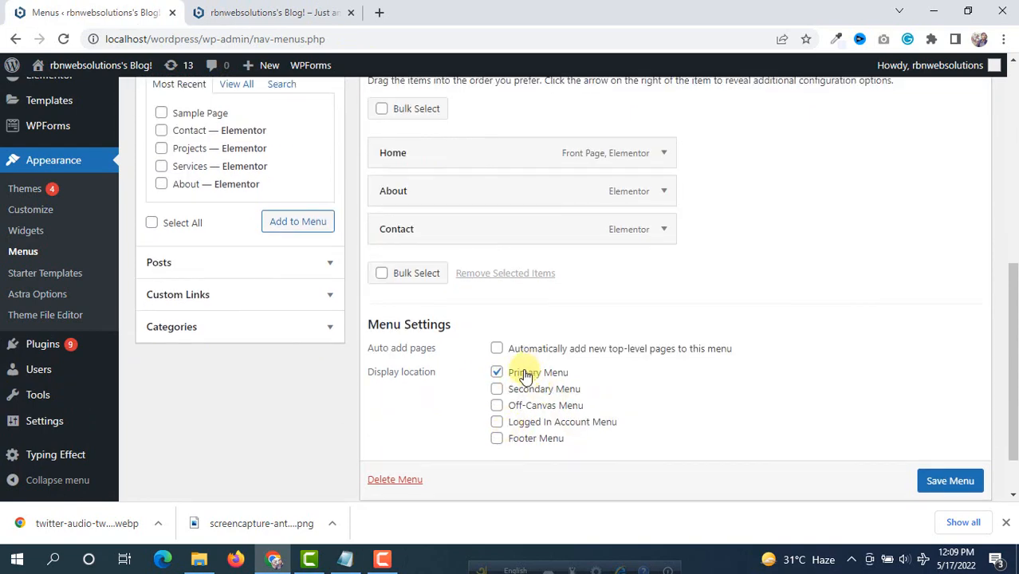
pyautogui.scroll(3)
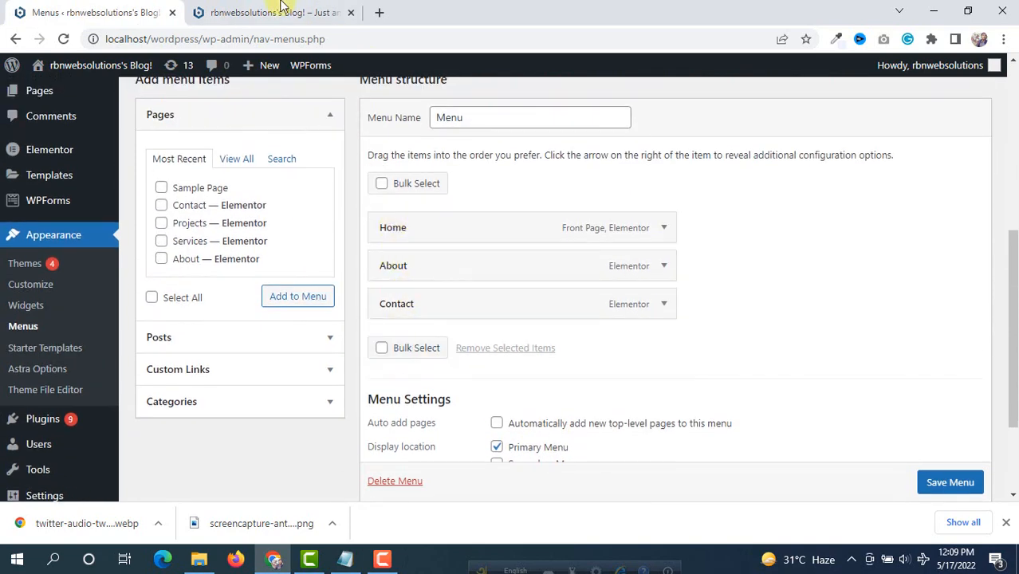
pyautogui.moveTo(687, 387)
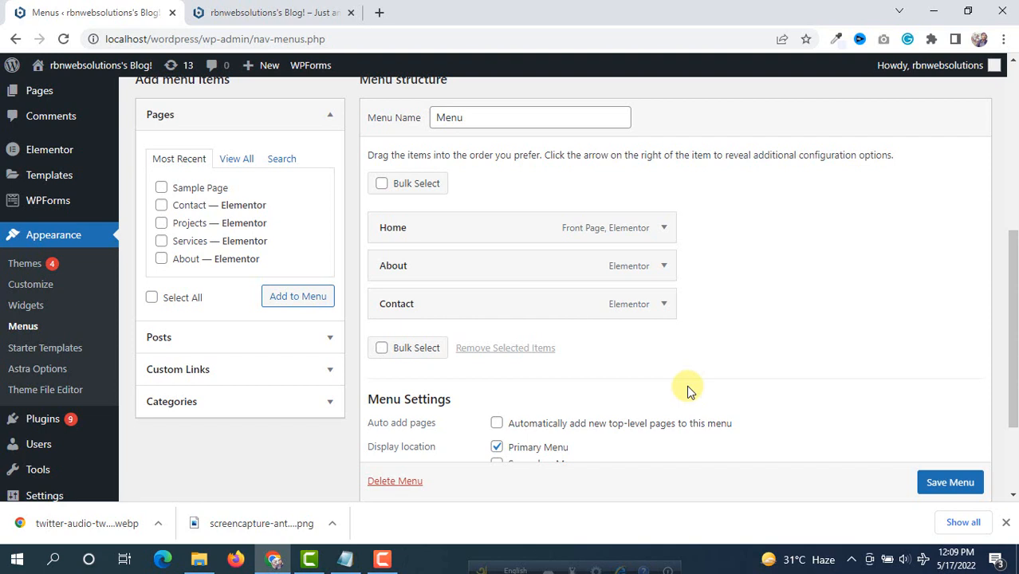
pyautogui.moveTo(471, 266)
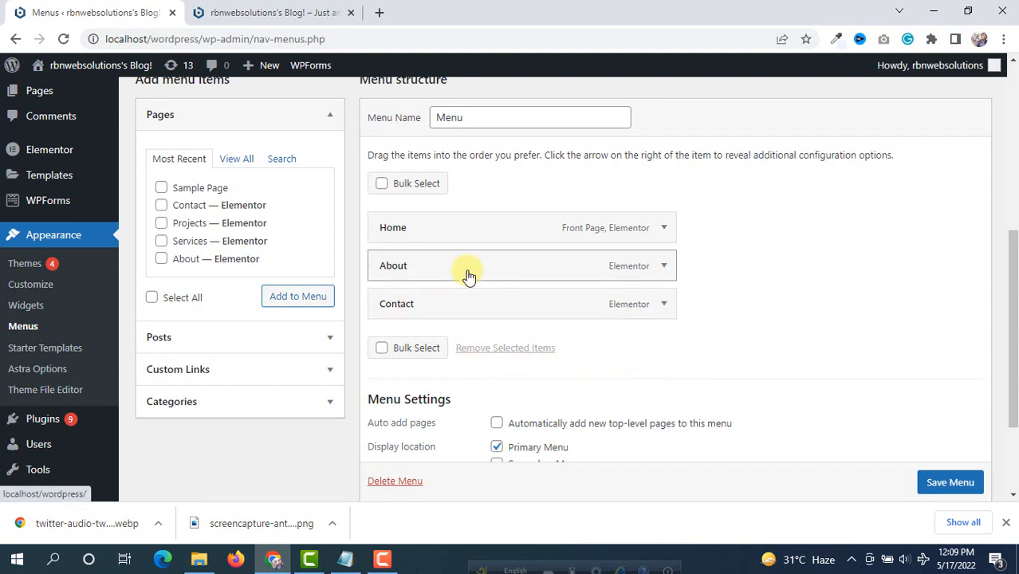
pyautogui.moveTo(319, 235)
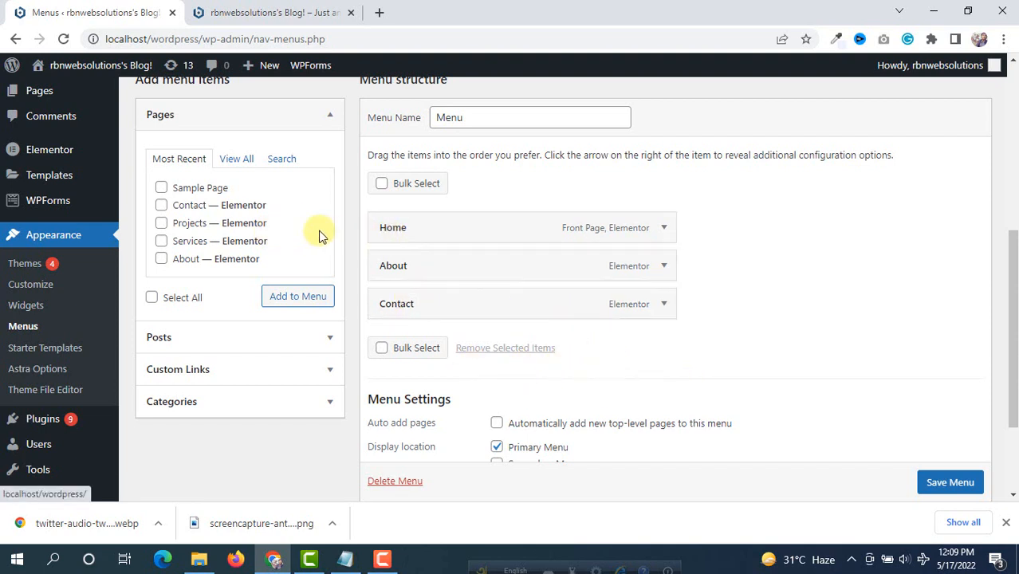
pyautogui.moveTo(291, 231)
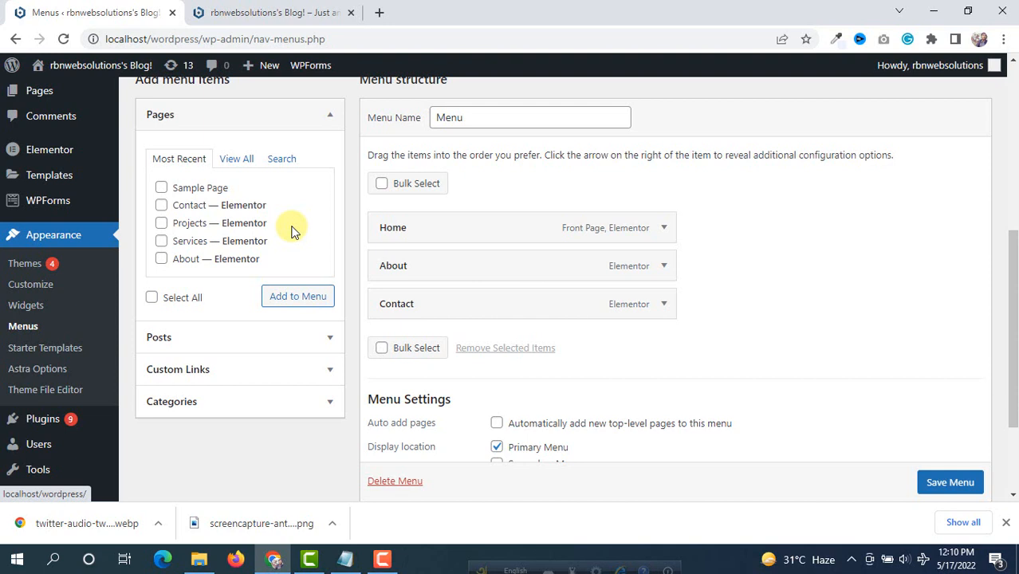
pyautogui.scroll(3)
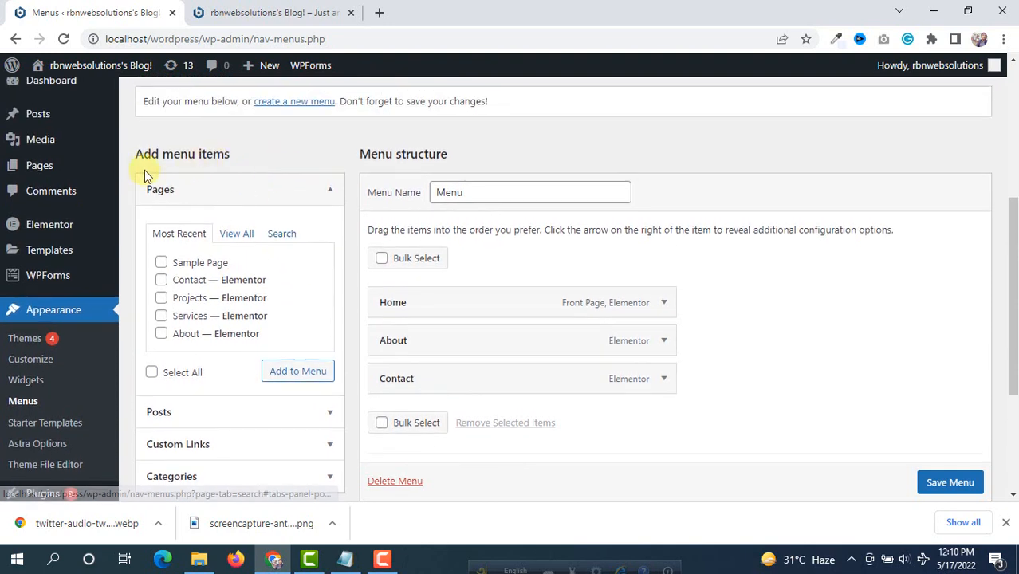
pyautogui.moveTo(178, 227)
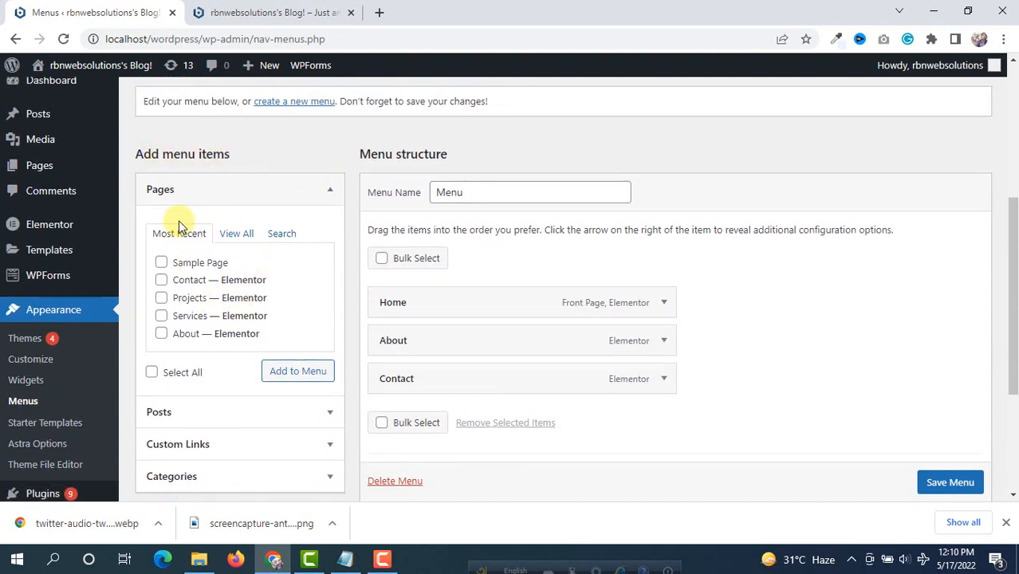
pyautogui.moveTo(236, 263)
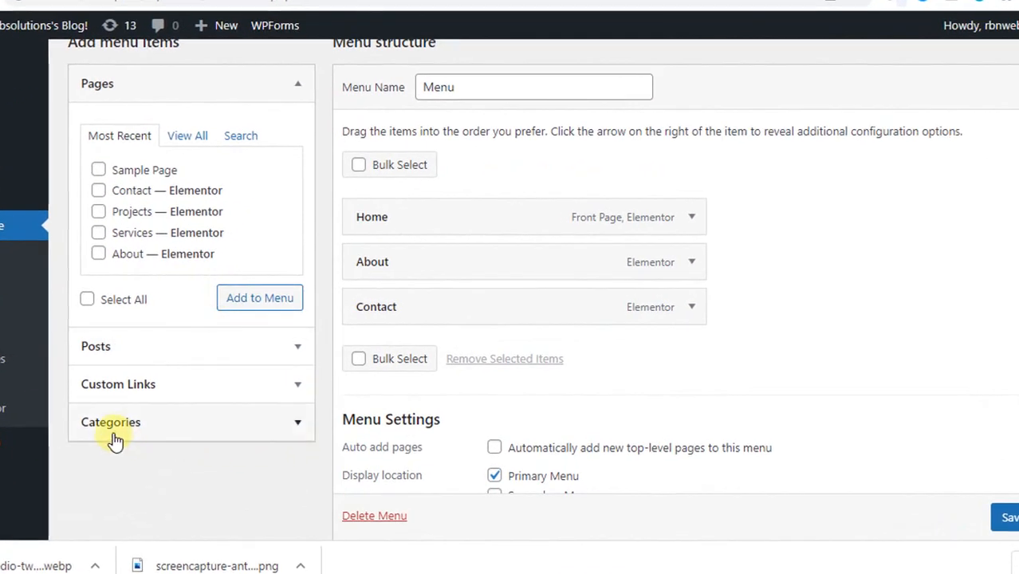
pyautogui.moveTo(247, 437)
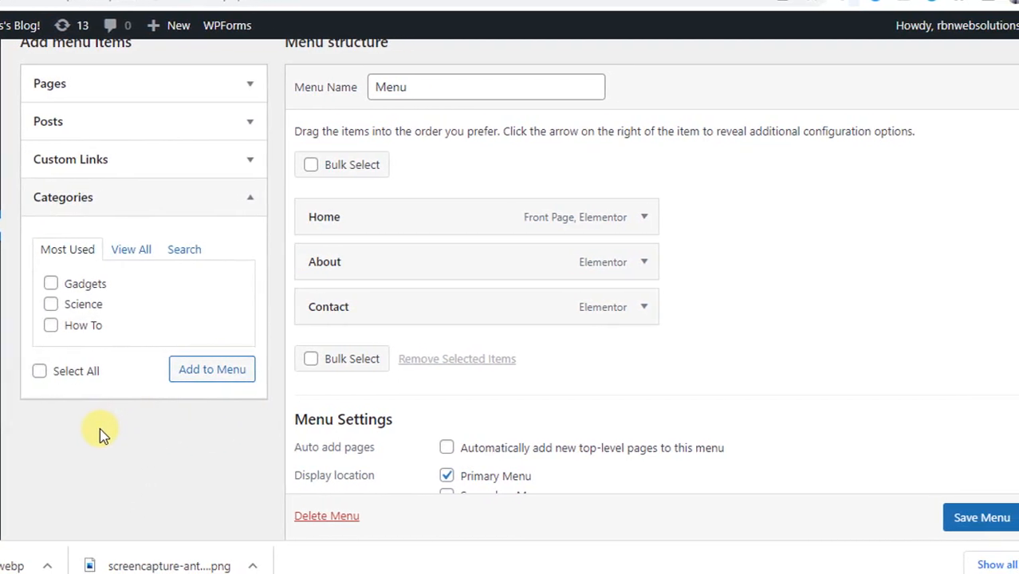
pyautogui.moveTo(103, 287)
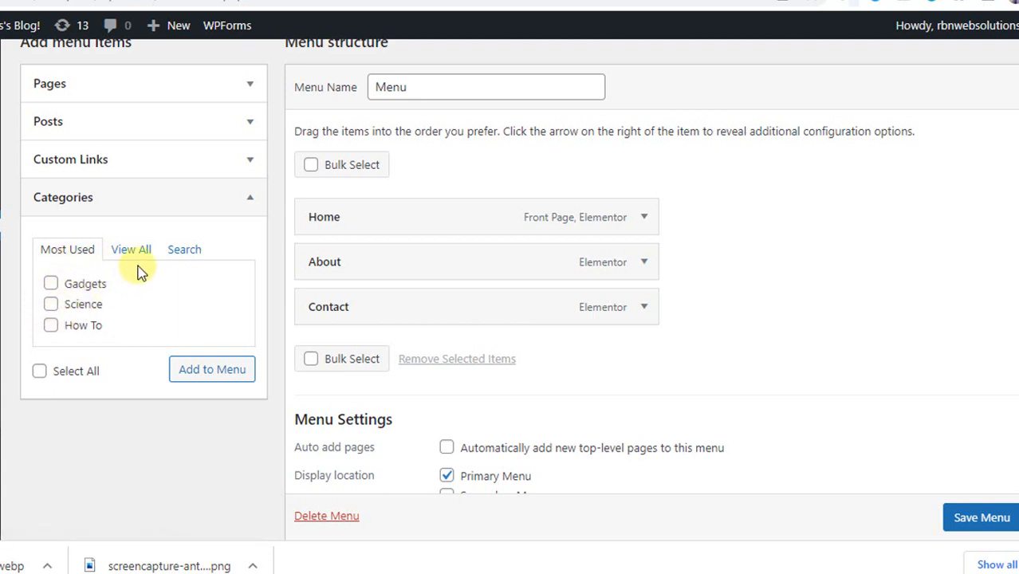
# Step: Cycle the Categories box through Most Used, Search and View All, listing all five categories
pyautogui.click(131, 249)
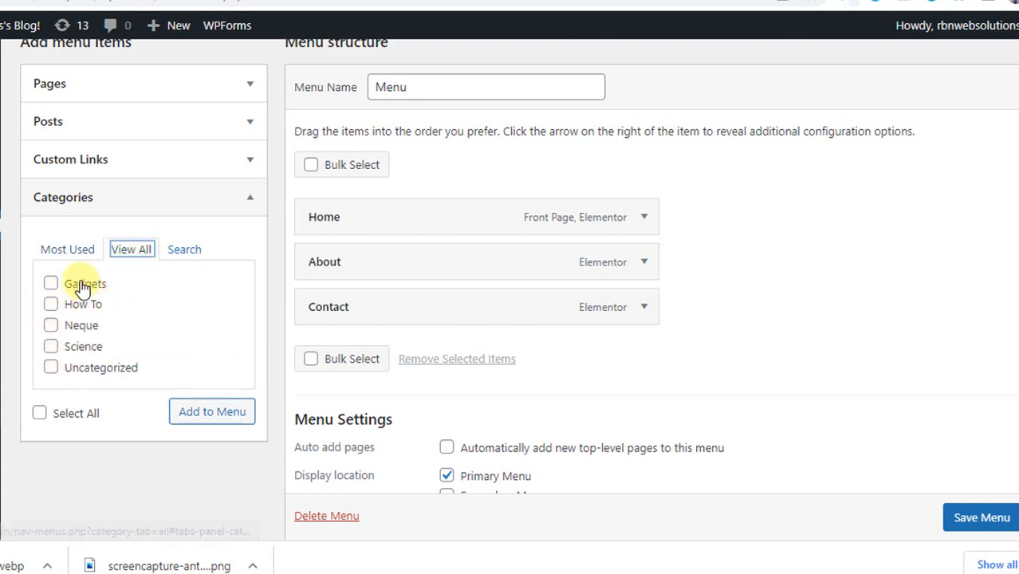
pyautogui.moveTo(190, 313)
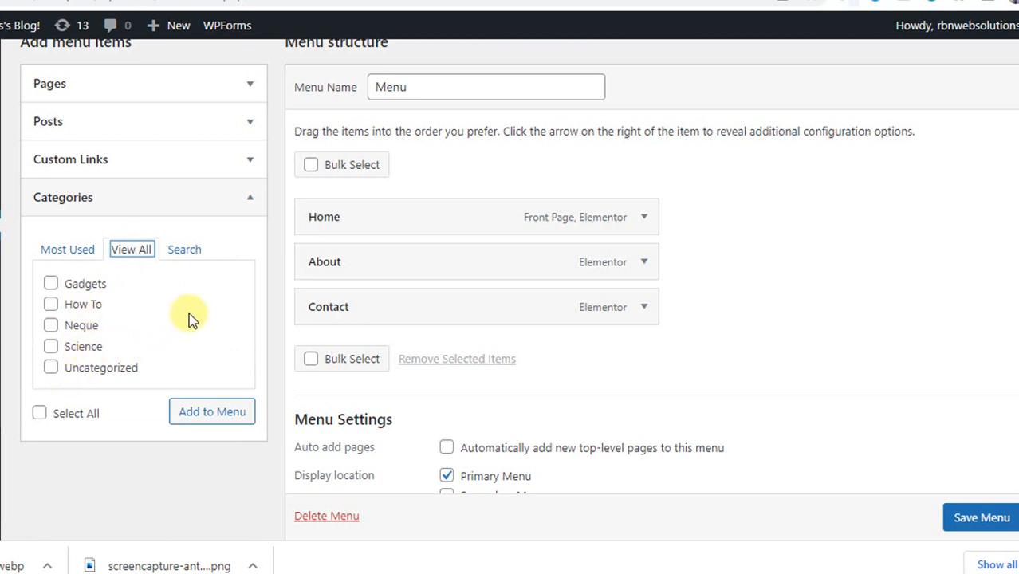
pyautogui.click(184, 248)
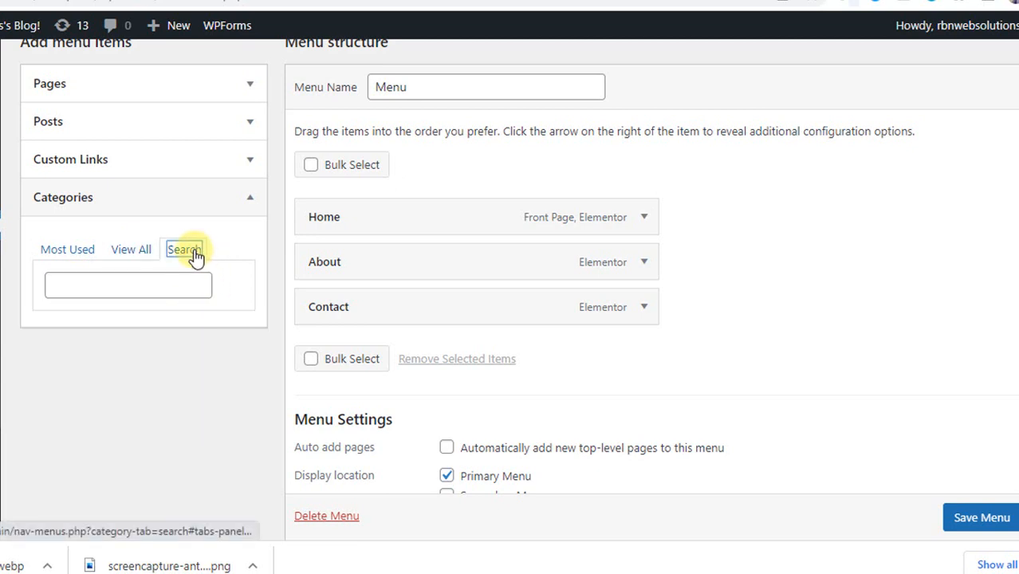
pyautogui.click(126, 286)
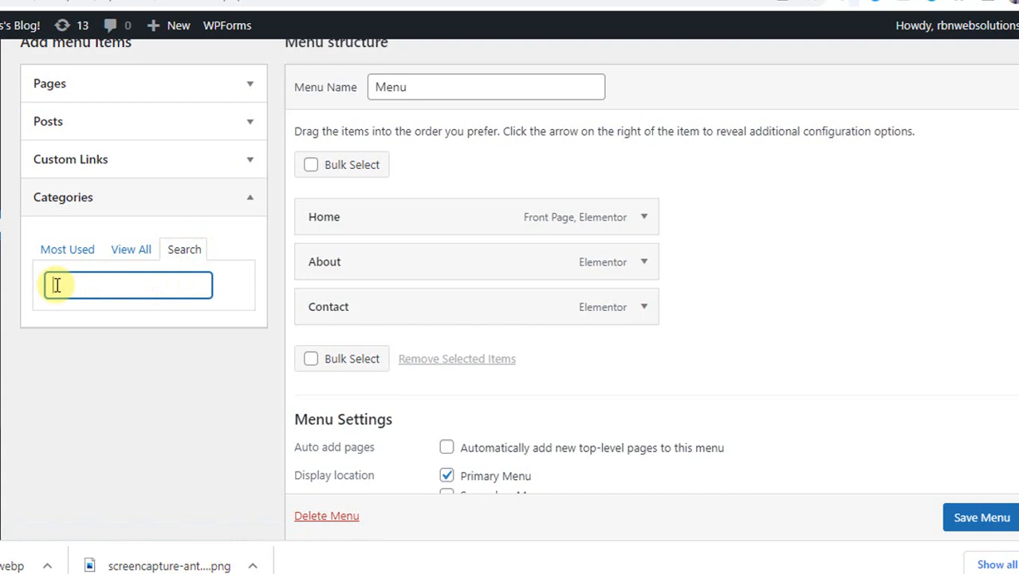
pyautogui.moveTo(67, 249)
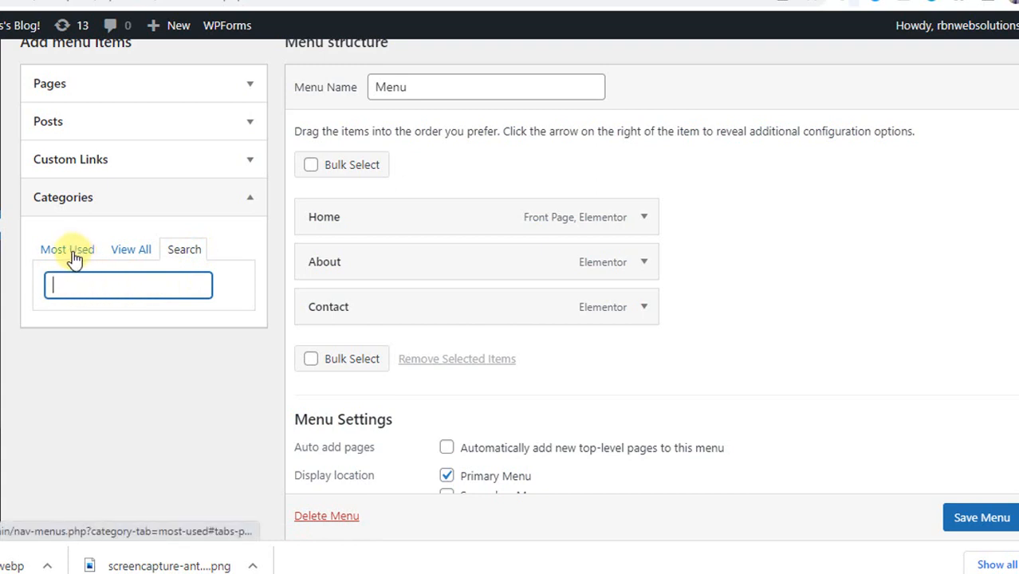
pyautogui.click(130, 249)
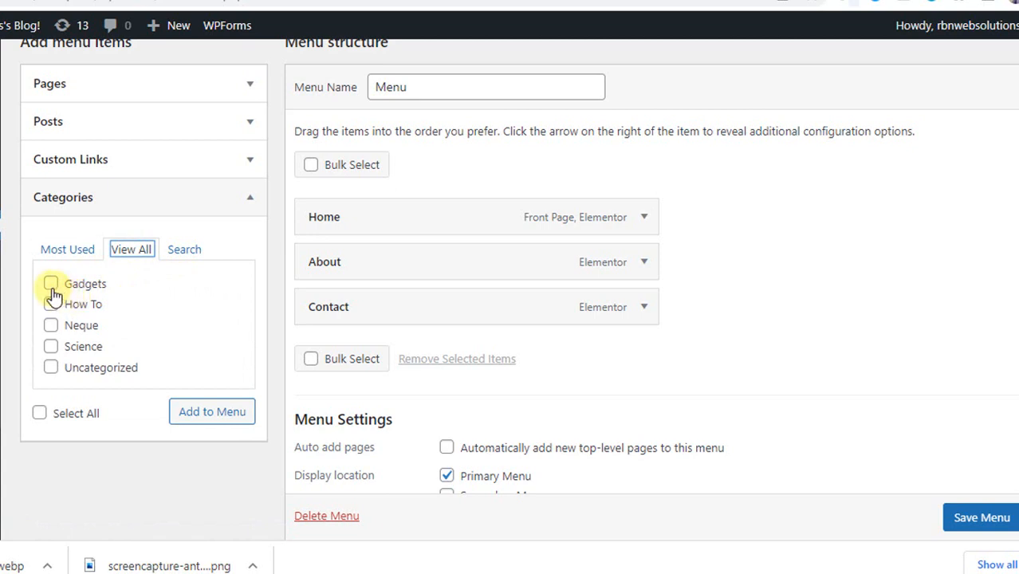
# Step: Tick Gadgets, How To and Science and add them to the menu
pyautogui.click(50, 283)
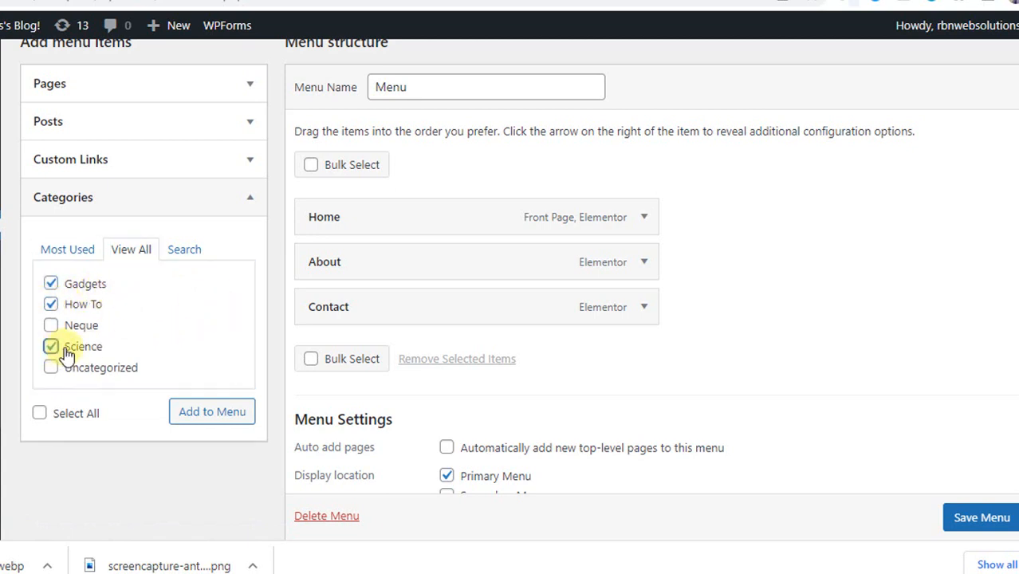
pyautogui.click(211, 412)
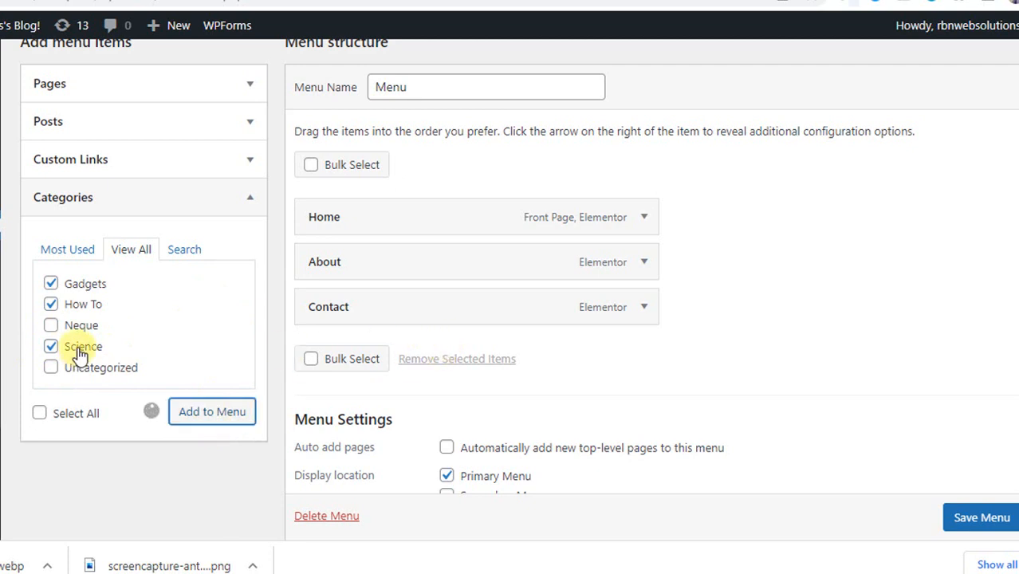
pyautogui.click(211, 412)
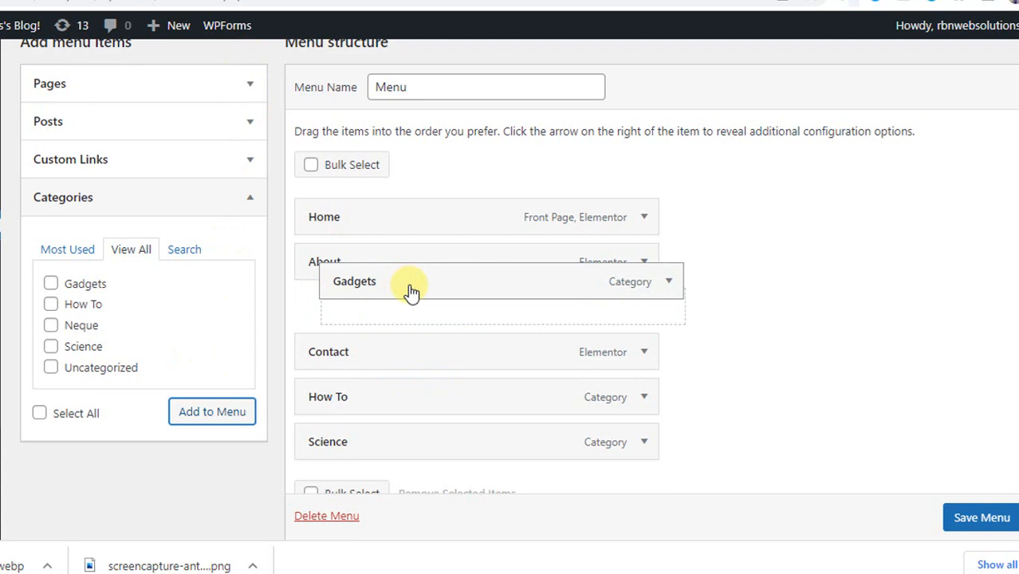
# Step: Drag How To, Gadgets and Science above Contact and save the menu
pyautogui.moveTo(411, 281); pyautogui.dragTo(329, 306)
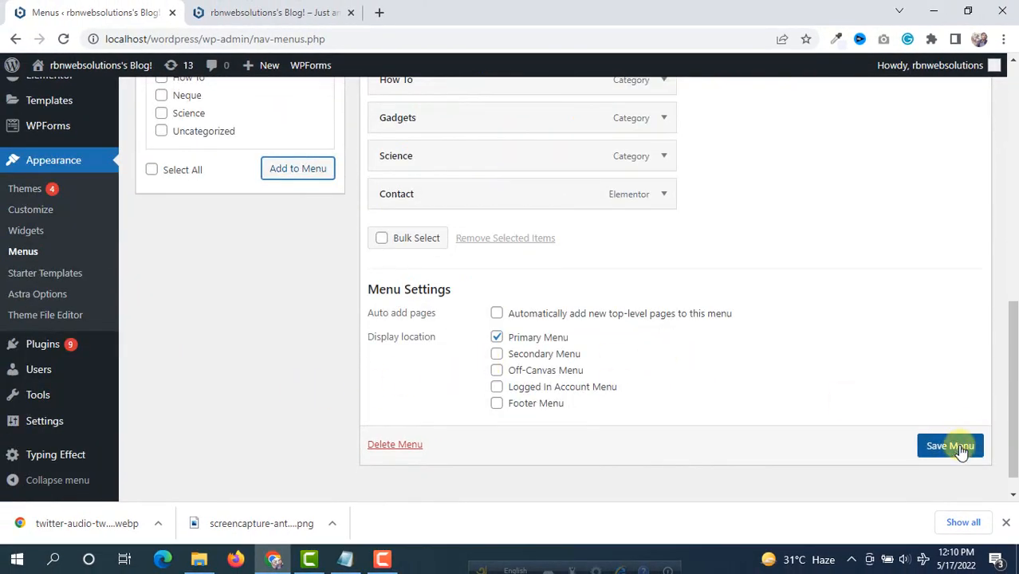
pyautogui.click(950, 445)
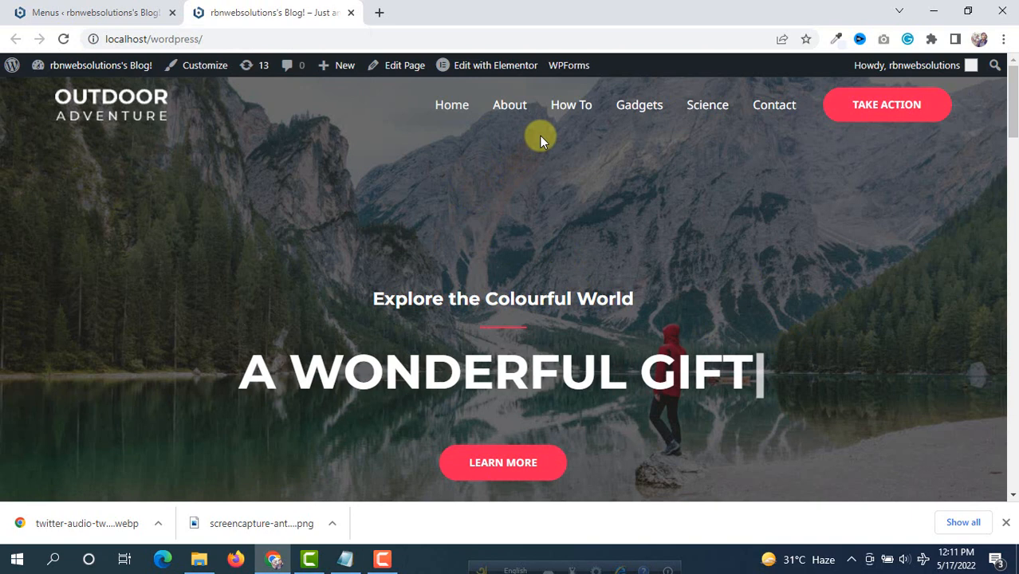
pyautogui.moveTo(571, 104)
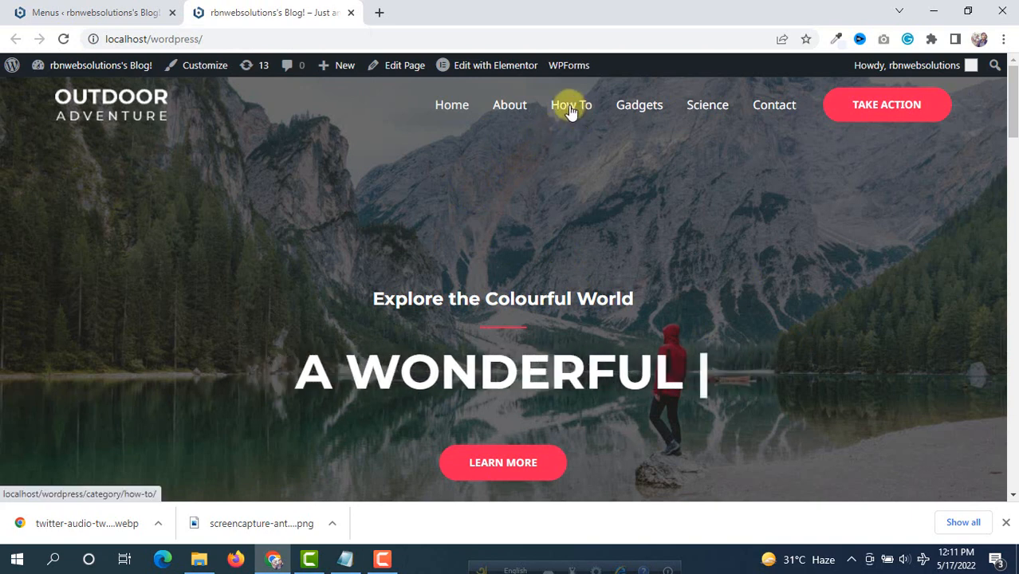
pyautogui.moveTo(597, 124)
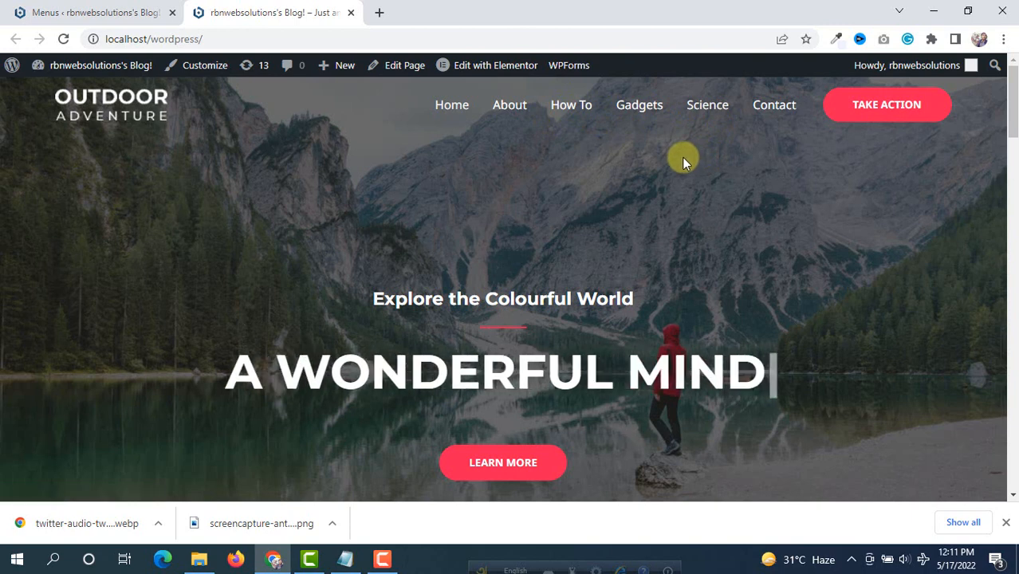
pyautogui.moveTo(571, 104)
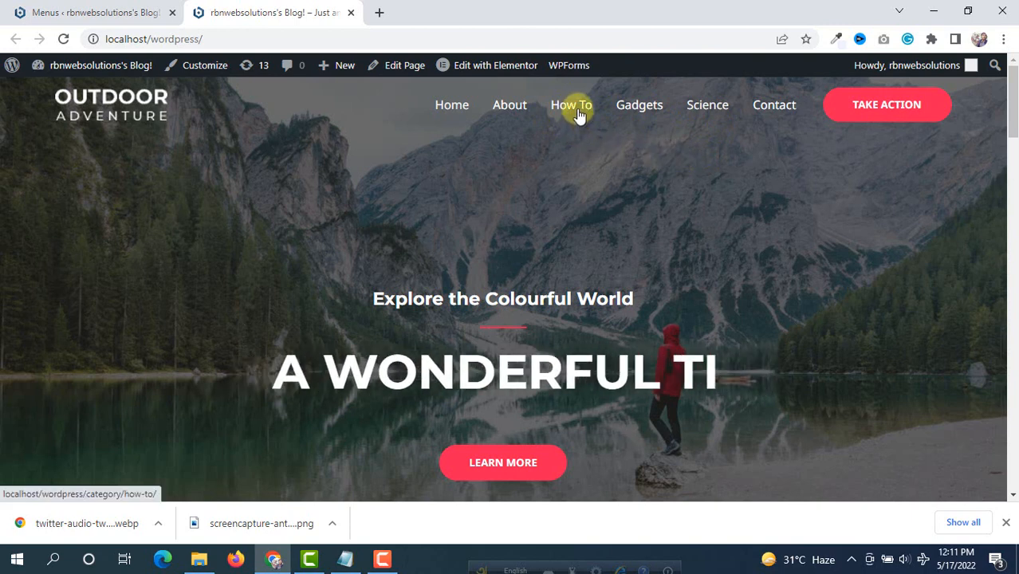
pyautogui.moveTo(527, 183)
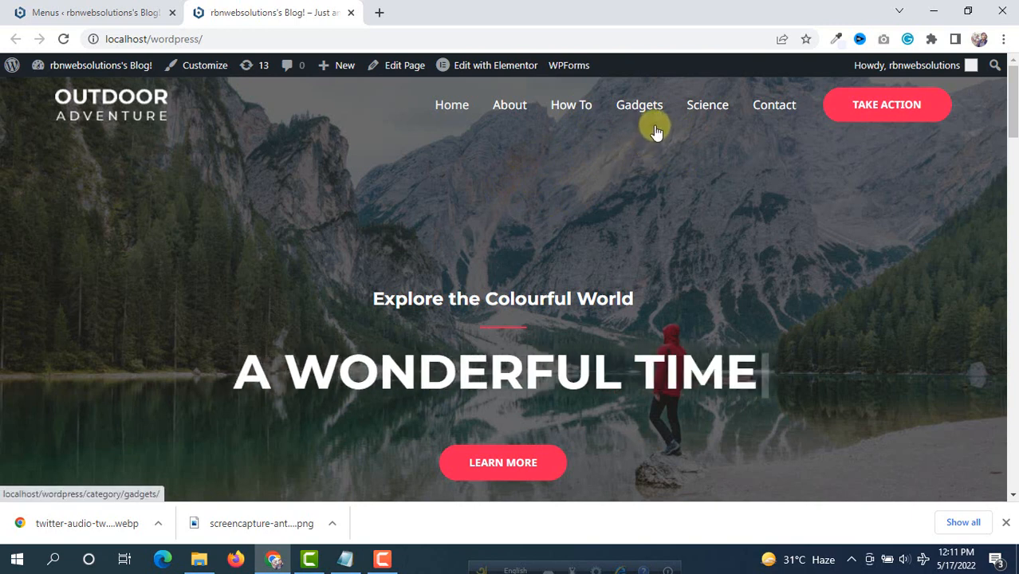
pyautogui.moveTo(626, 170)
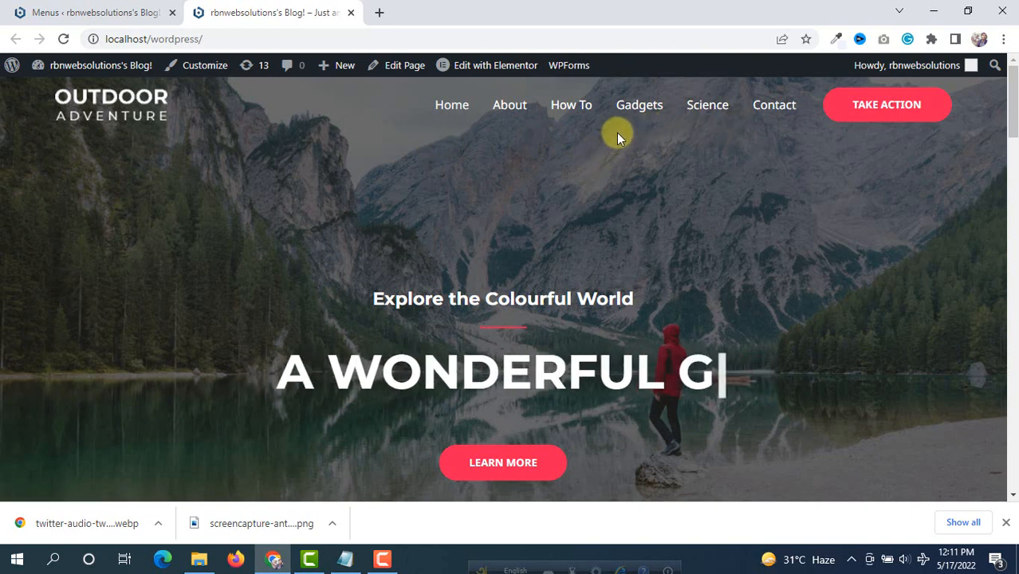
# Step: Open Gadgets from the header and browse its archive listing the Samsung Galaxy post
pyautogui.click(639, 104)
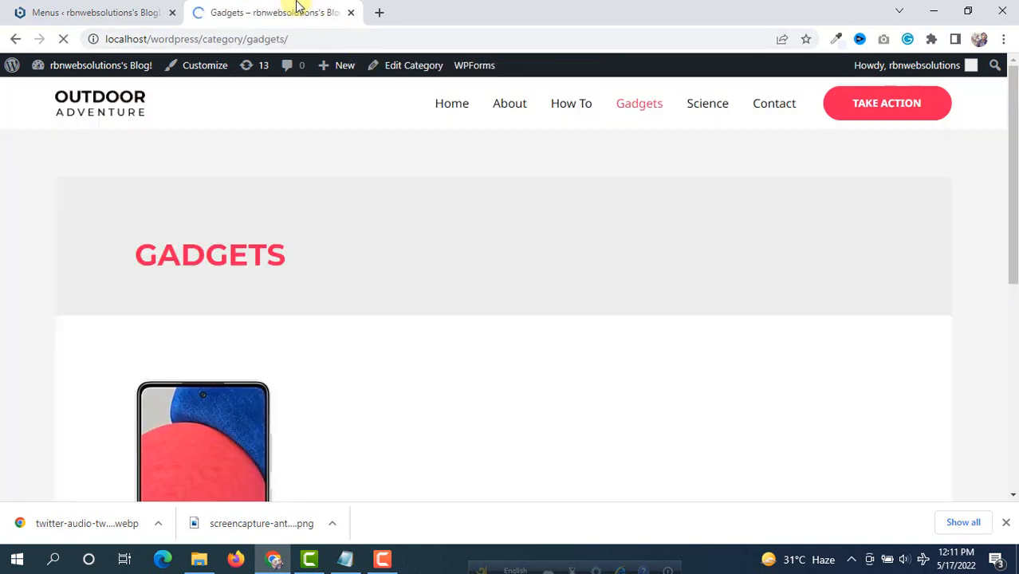
pyautogui.scroll(-3)
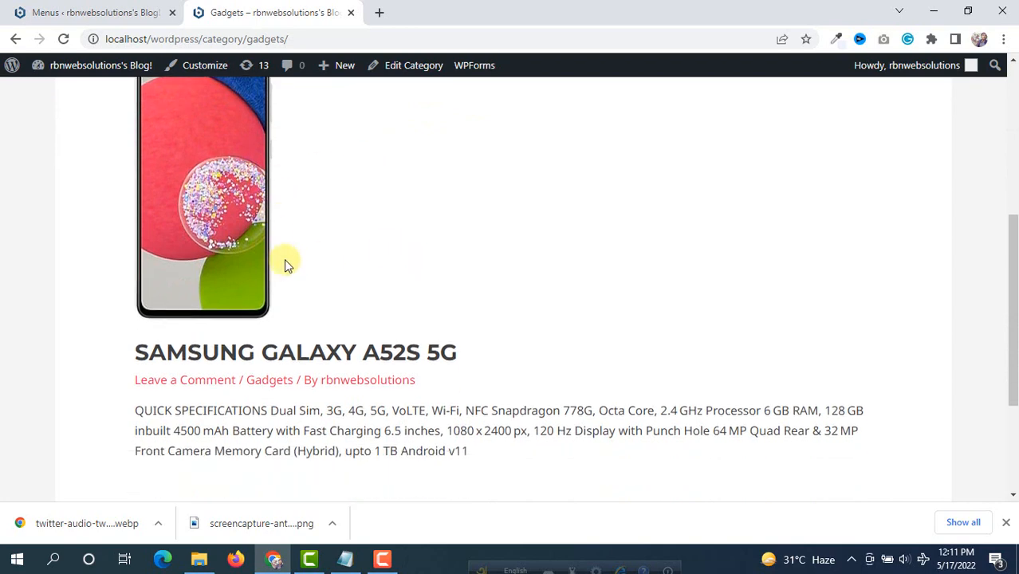
pyautogui.scroll(-3)
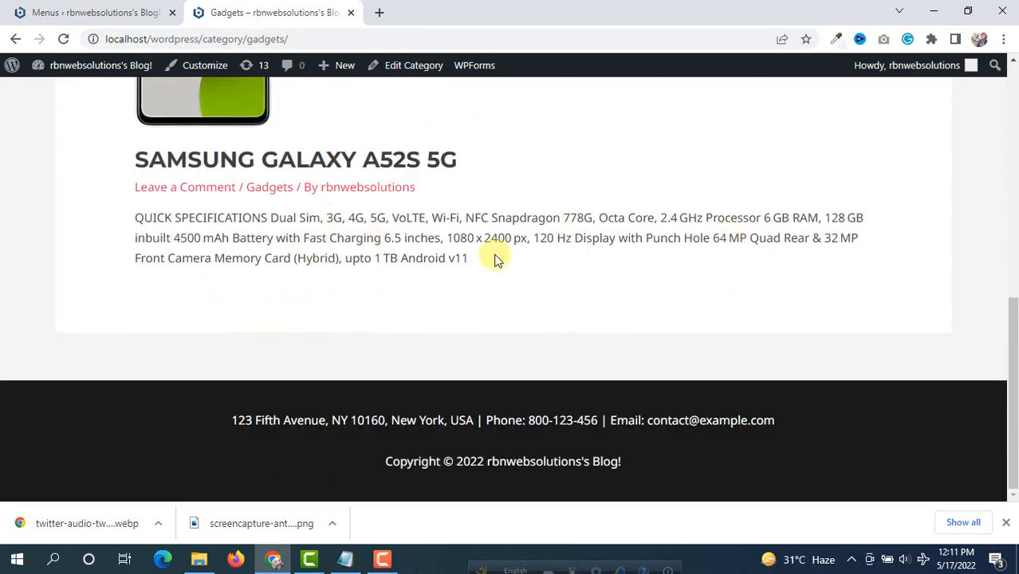
pyautogui.scroll(3)
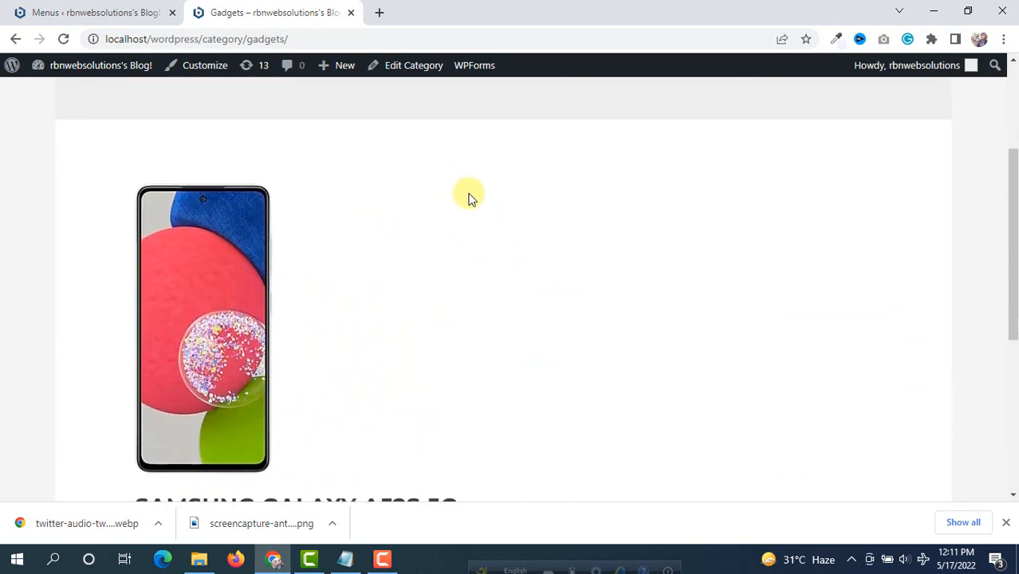
pyautogui.scroll(3)
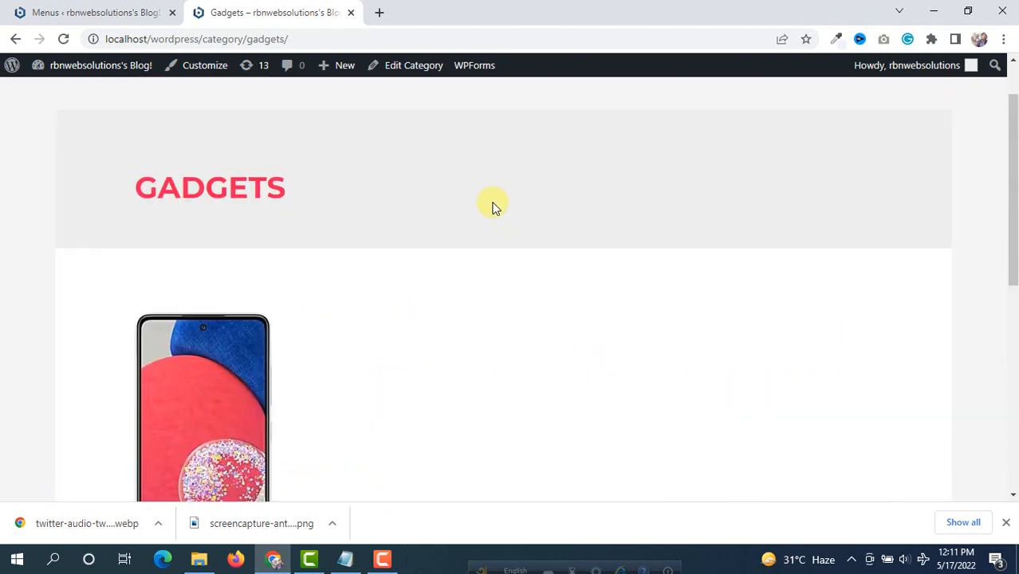
pyautogui.click(707, 103)
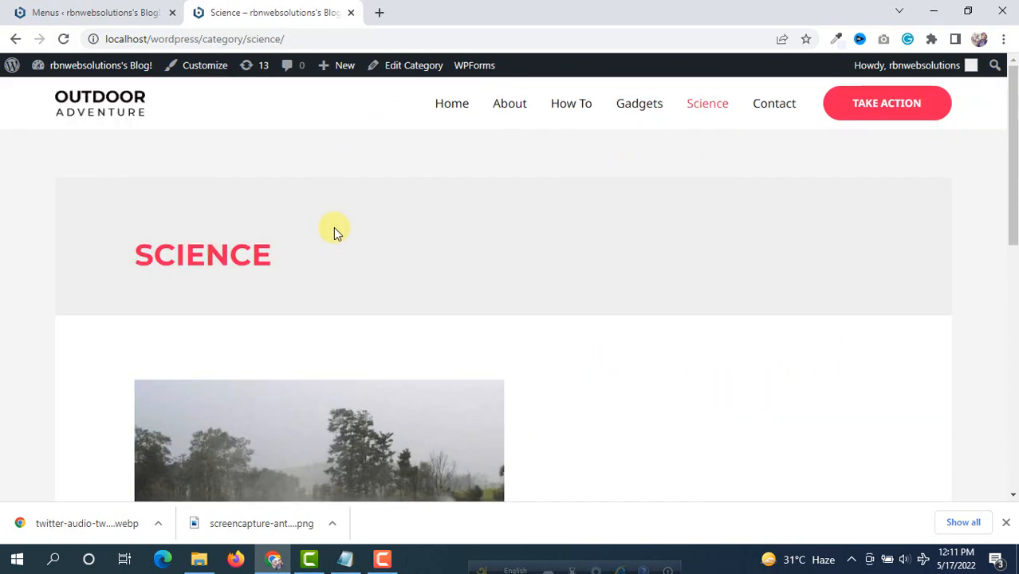
# Step: Scroll through the Science archive page listing the Arctic rainfall post
pyautogui.scroll(-3)
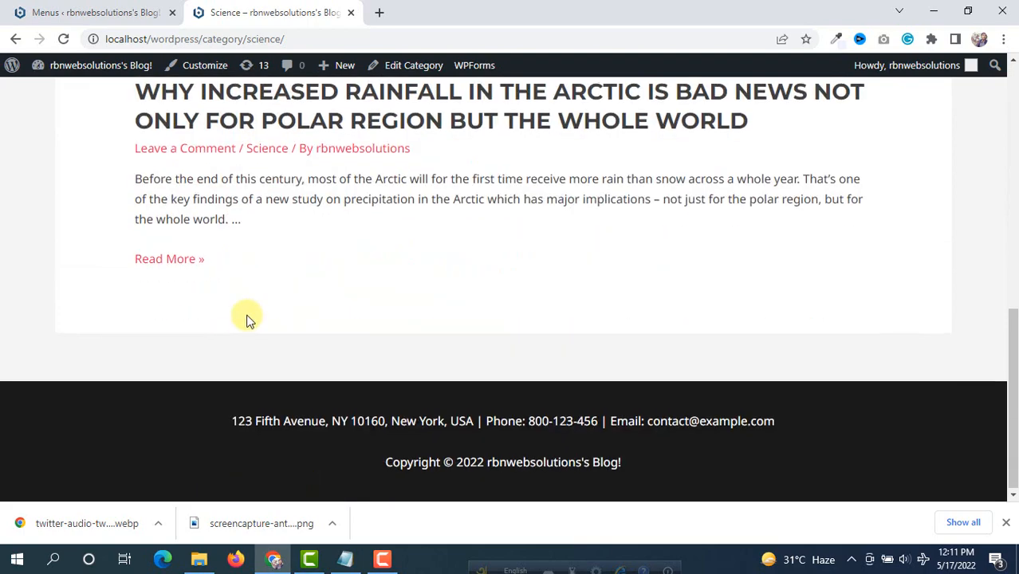
pyautogui.scroll(3)
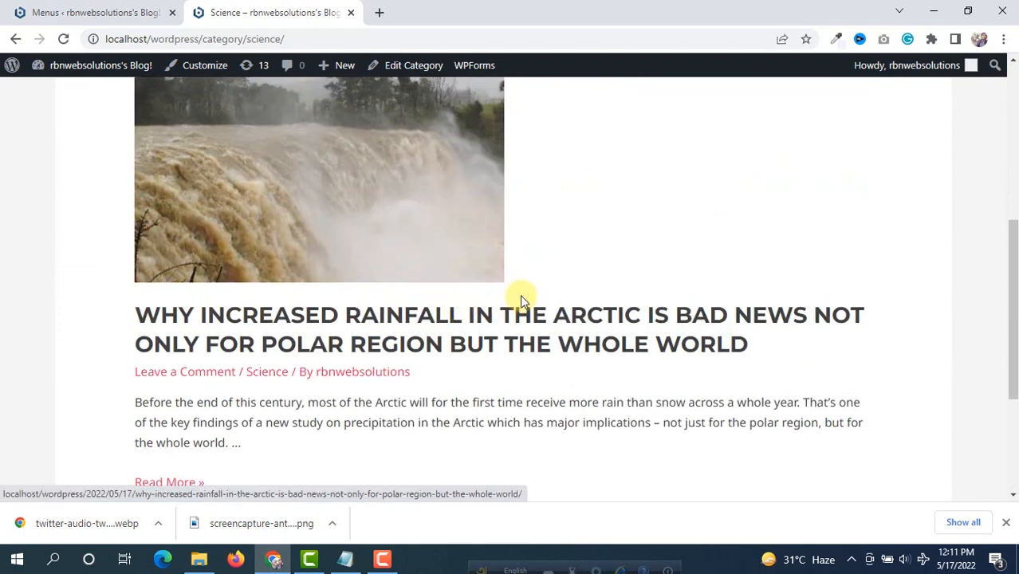
pyautogui.moveTo(133, 245)
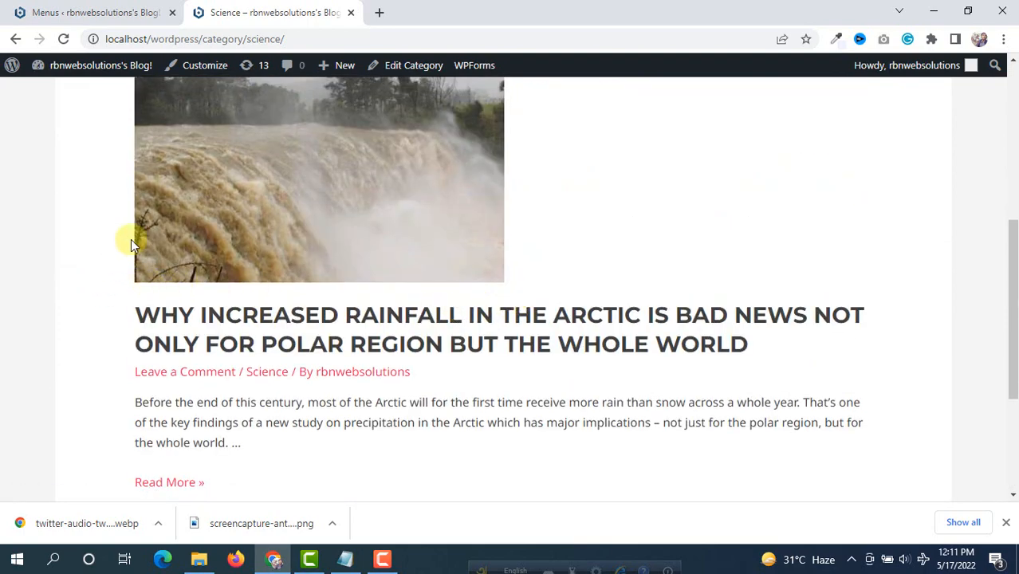
pyautogui.scroll(3)
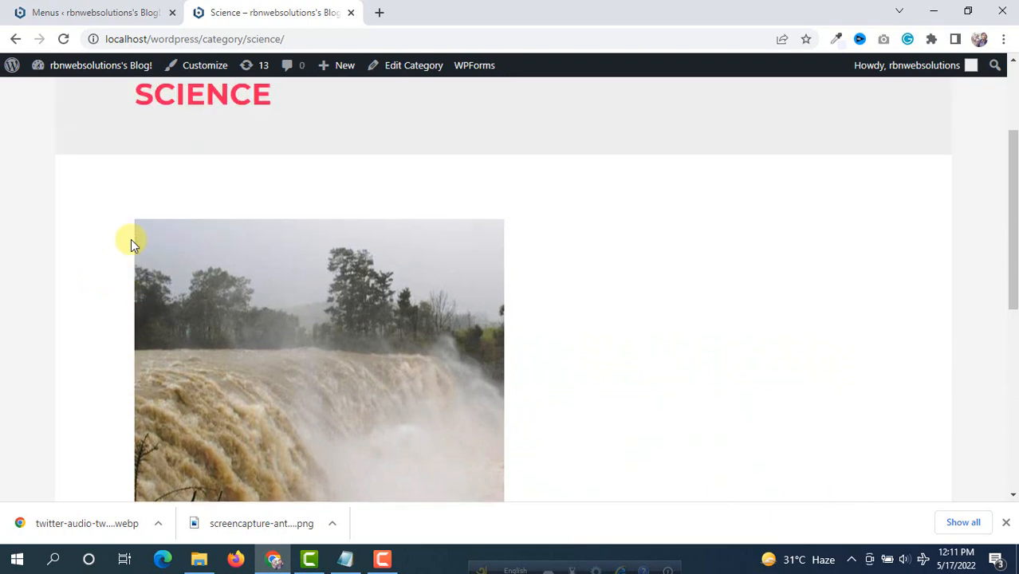
pyautogui.scroll(-3)
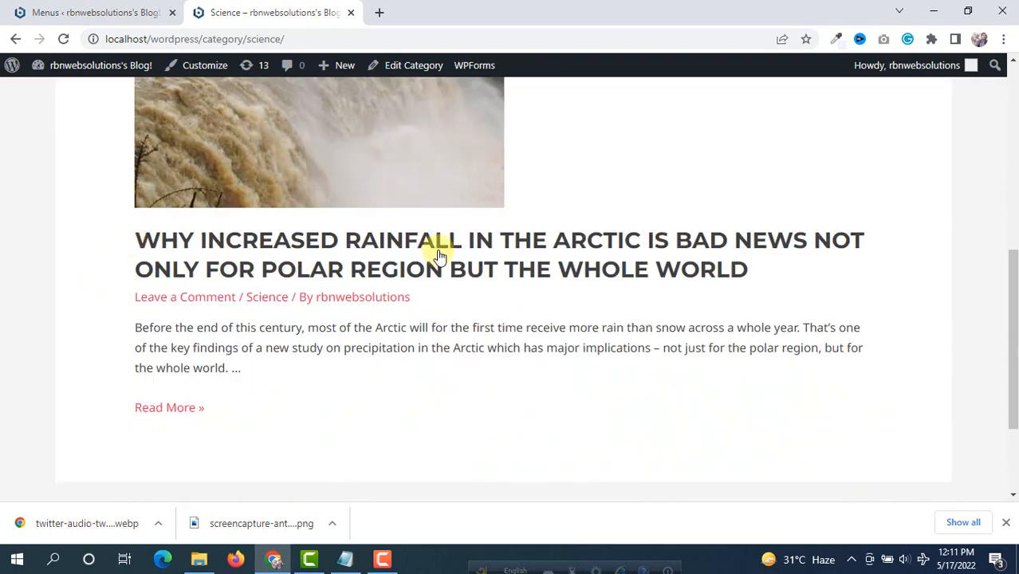
pyautogui.scroll(3)
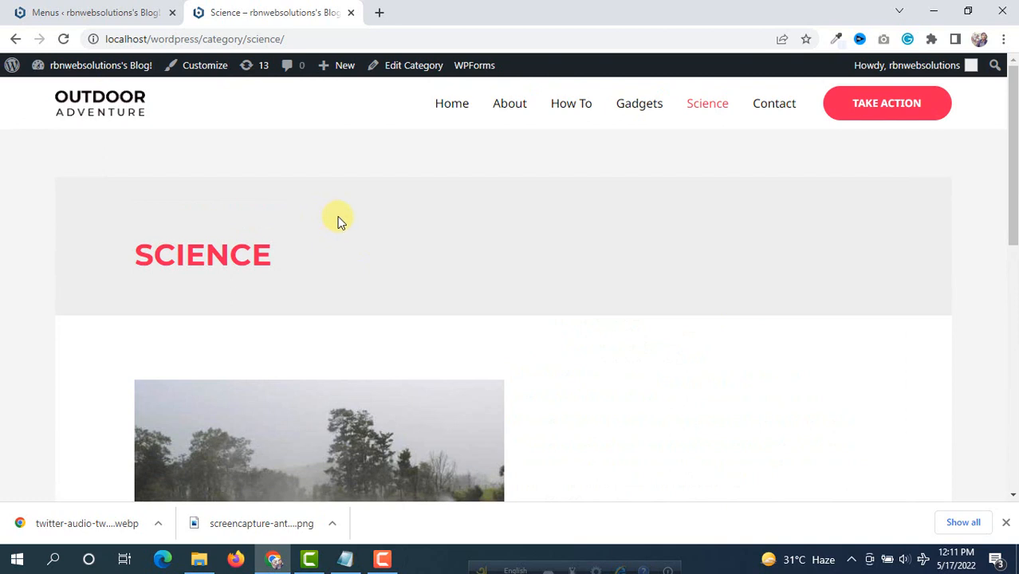